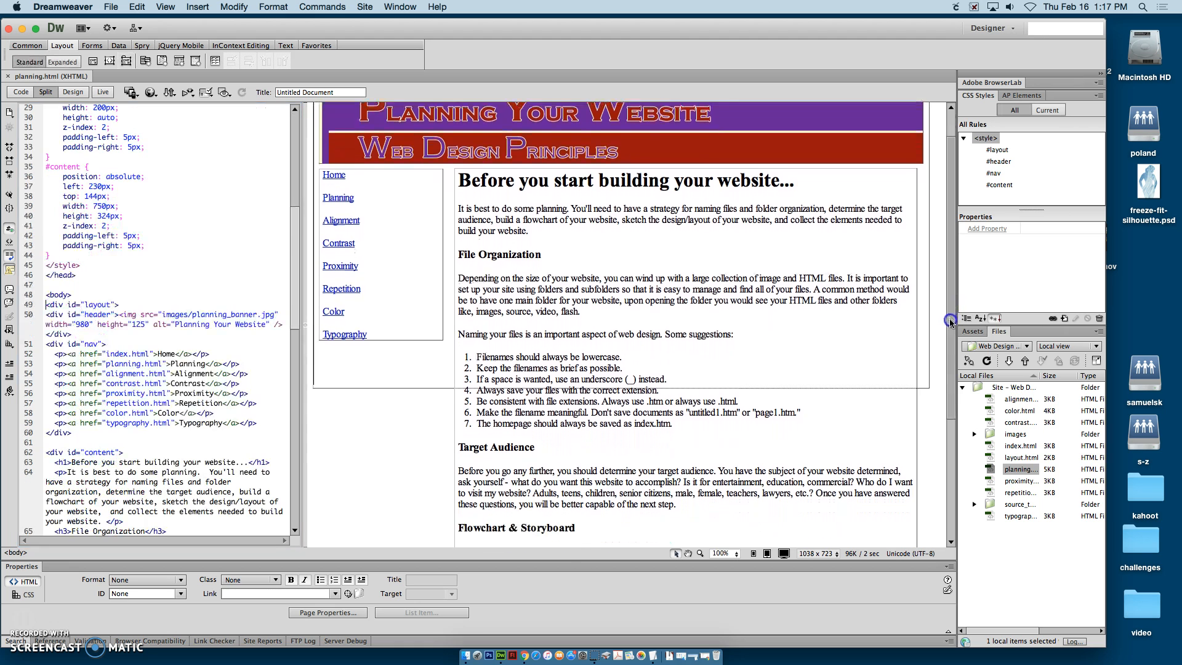
Insert a named anchor called 'file' before the File Organization heading
scroll("down", 3)
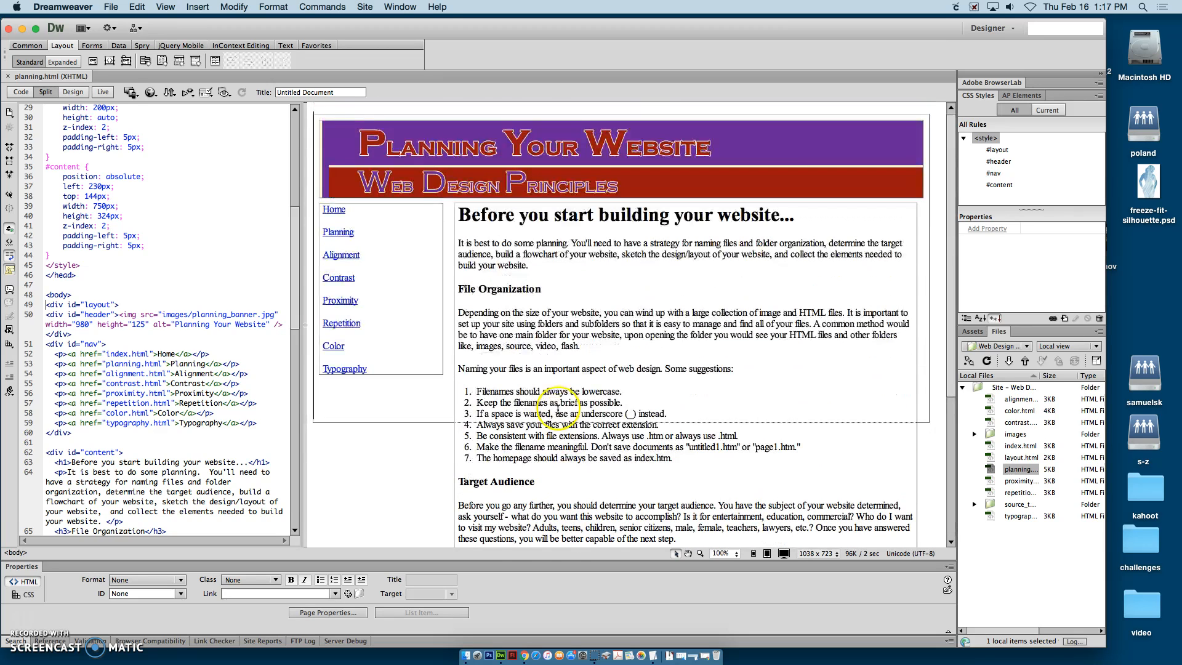
mouse_move(549, 466)
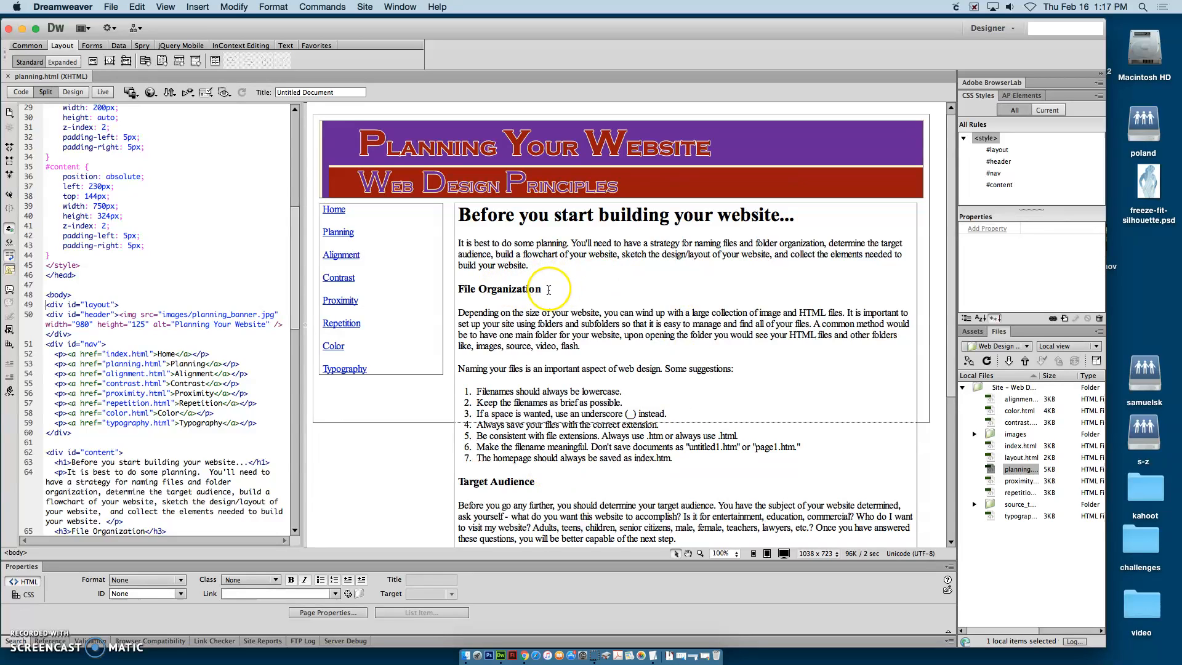
mouse_move(400, 266)
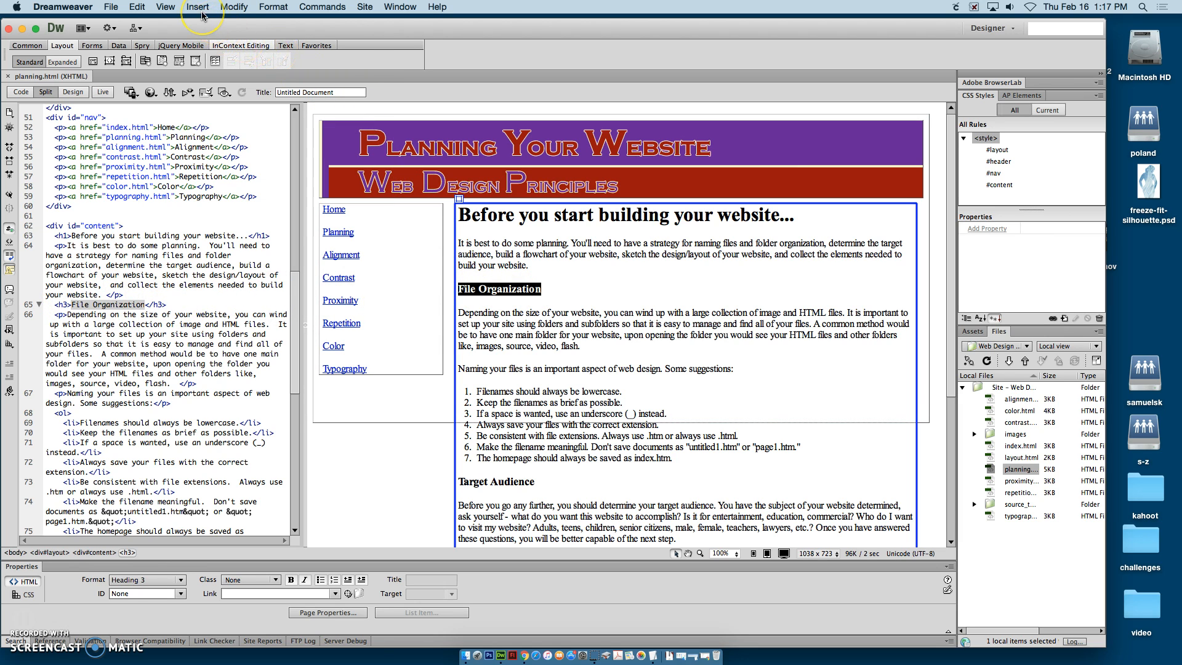
left_click(197, 7)
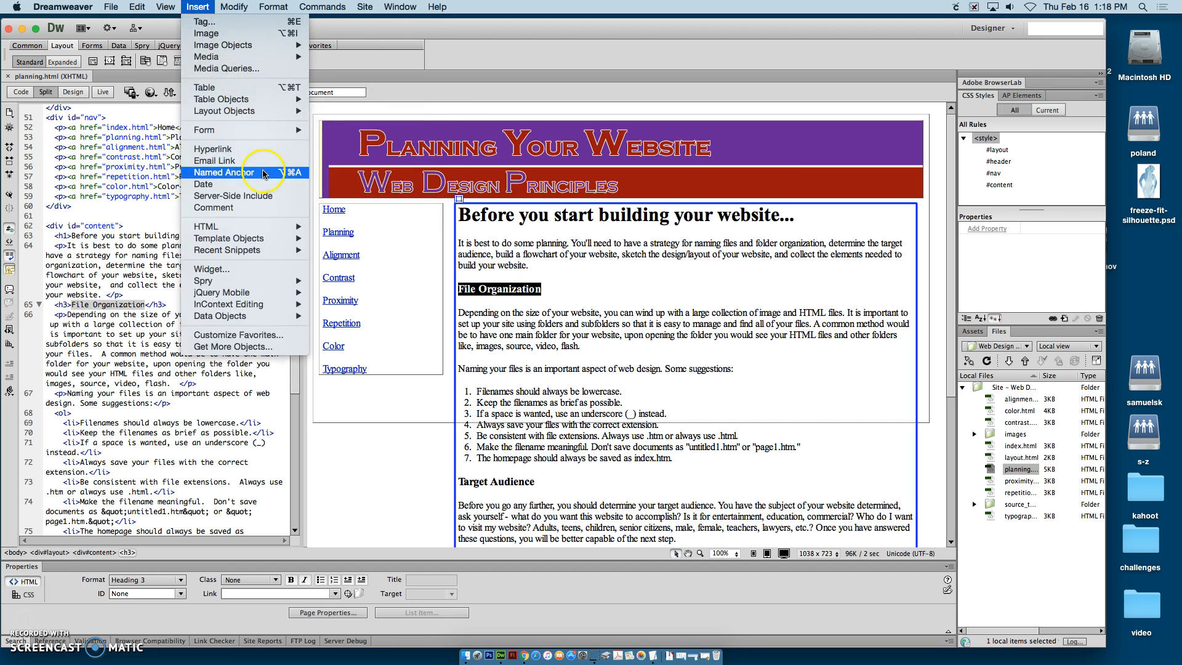
left_click(222, 173)
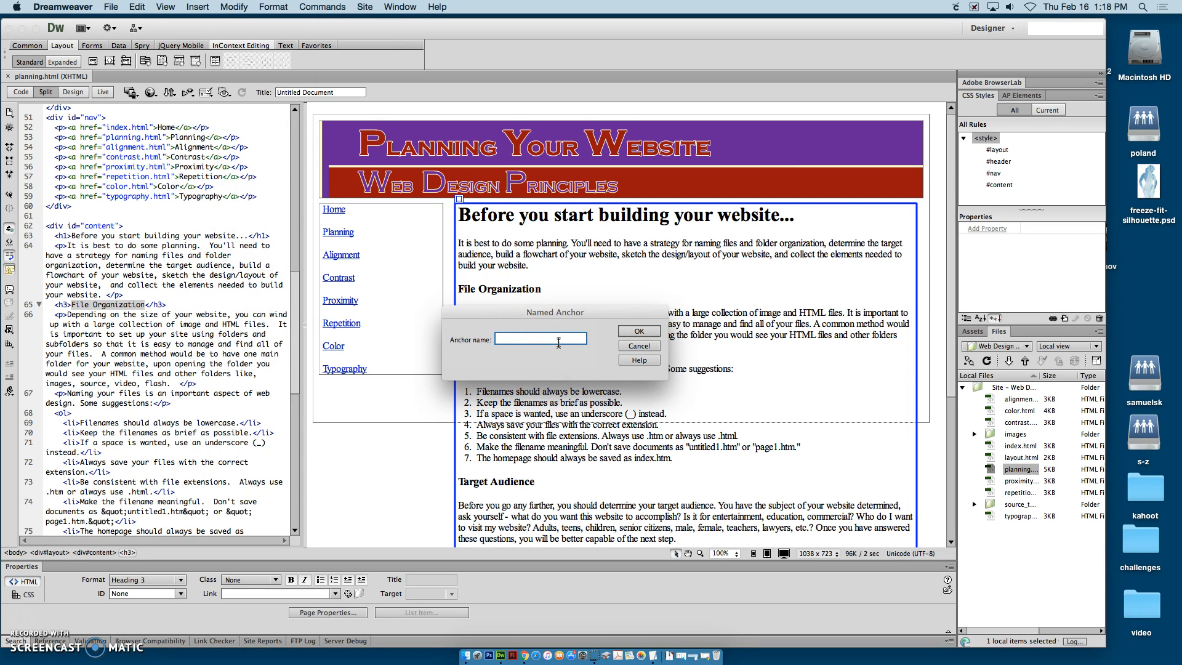
type("file")
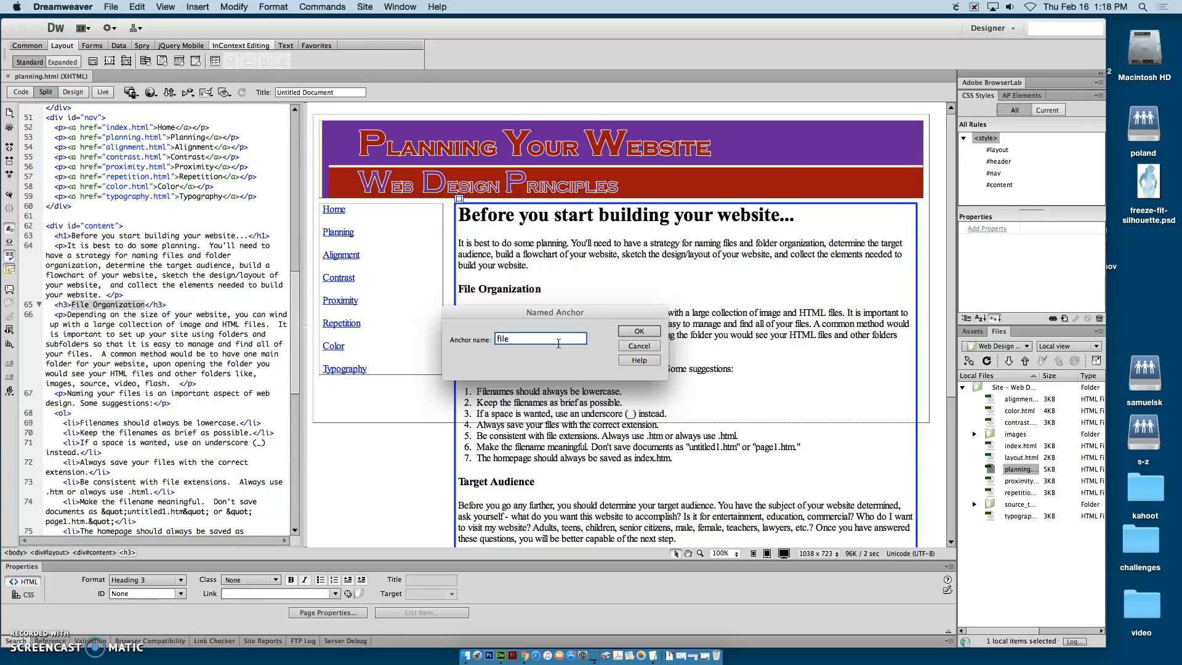
left_click(638, 331)
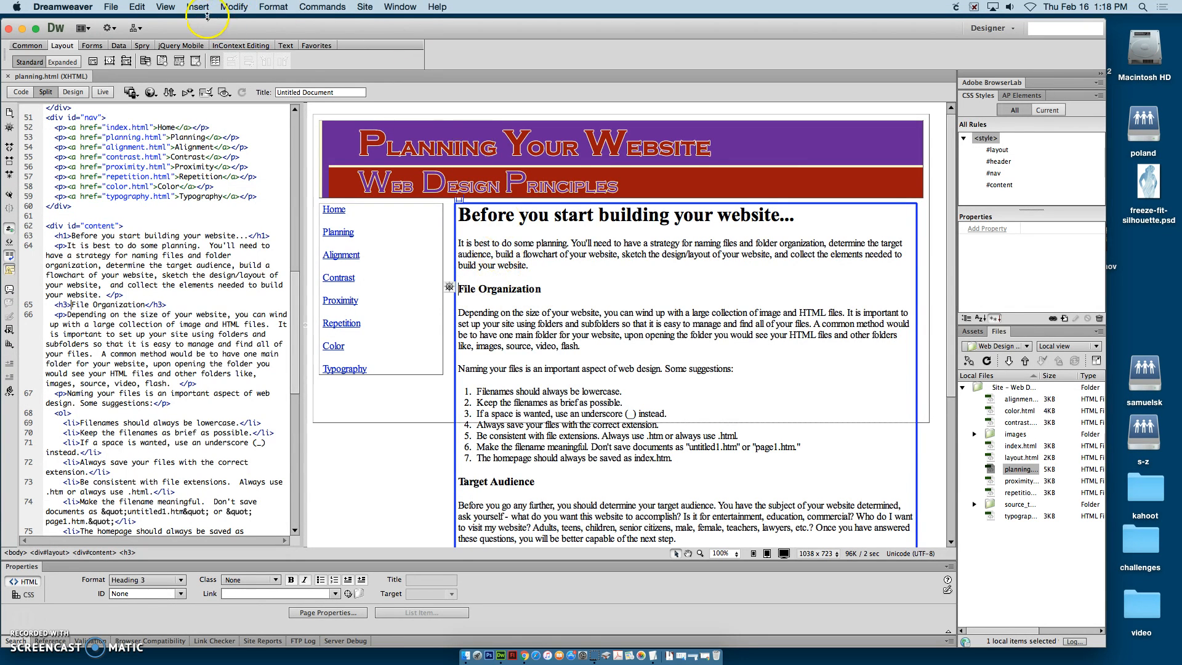
Reopen the Named Anchor dialog and dismiss it without adding another anchor
left_click(197, 7)
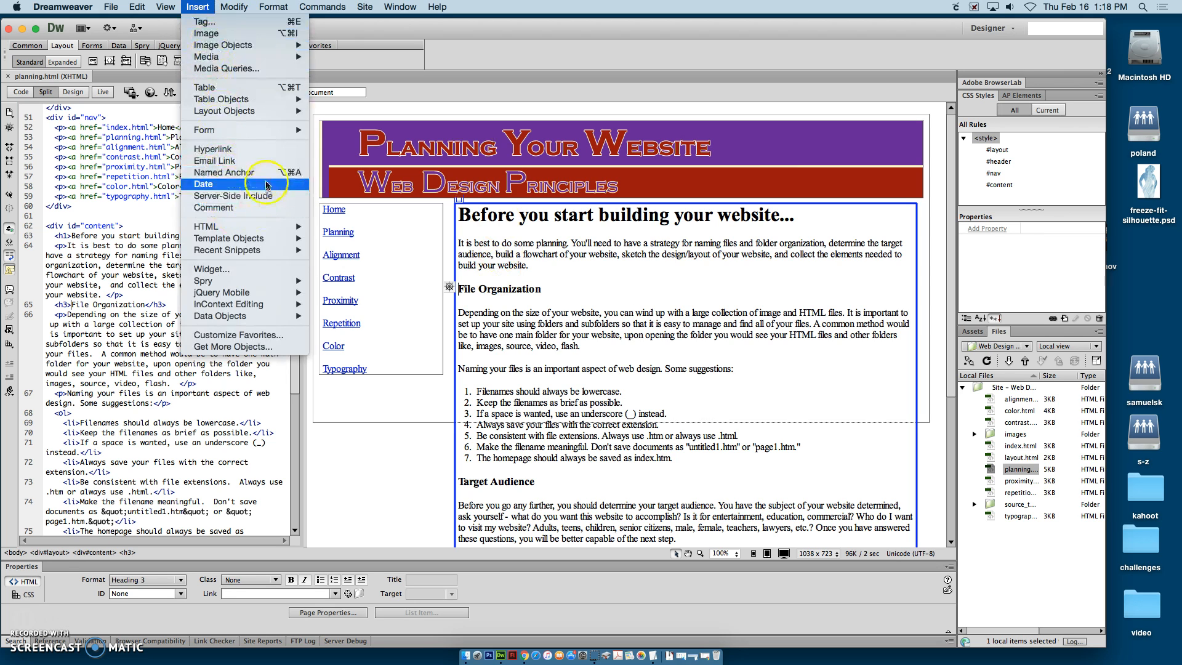
left_click(222, 172)
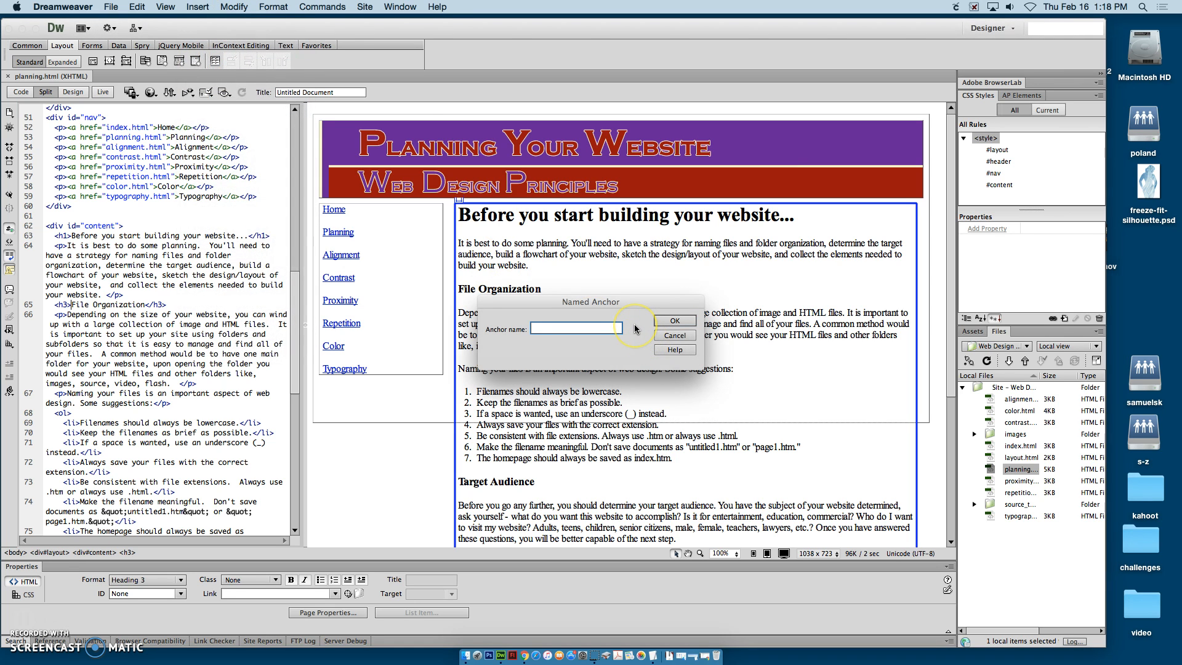
left_click(673, 320)
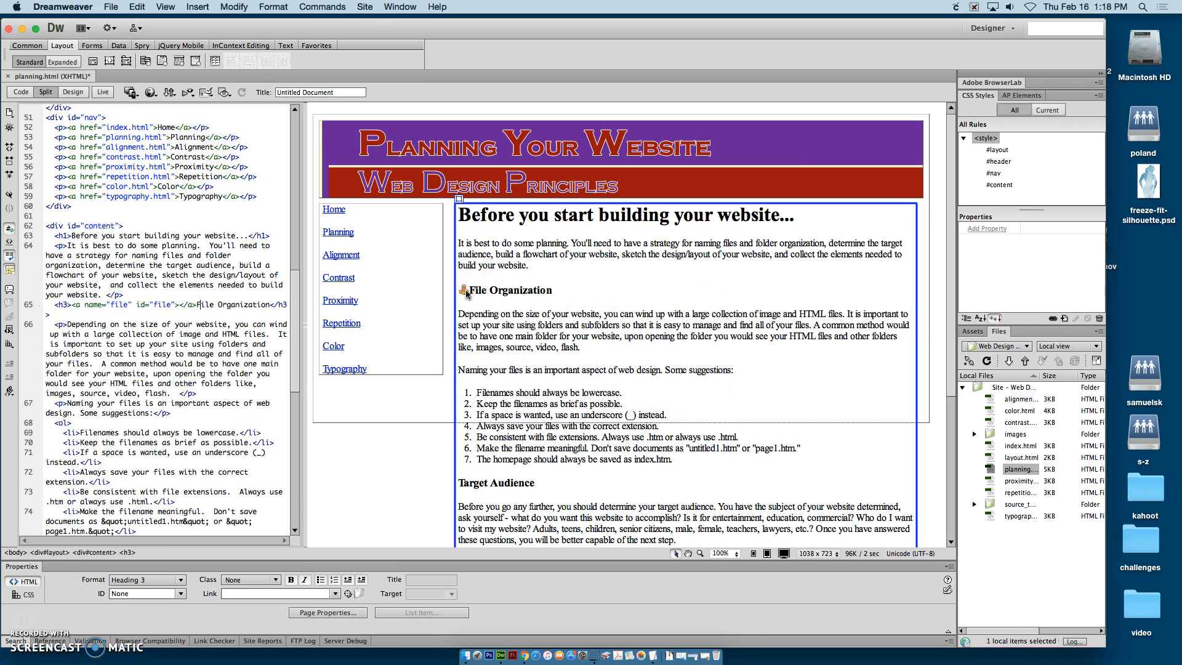
scroll("down", 3)
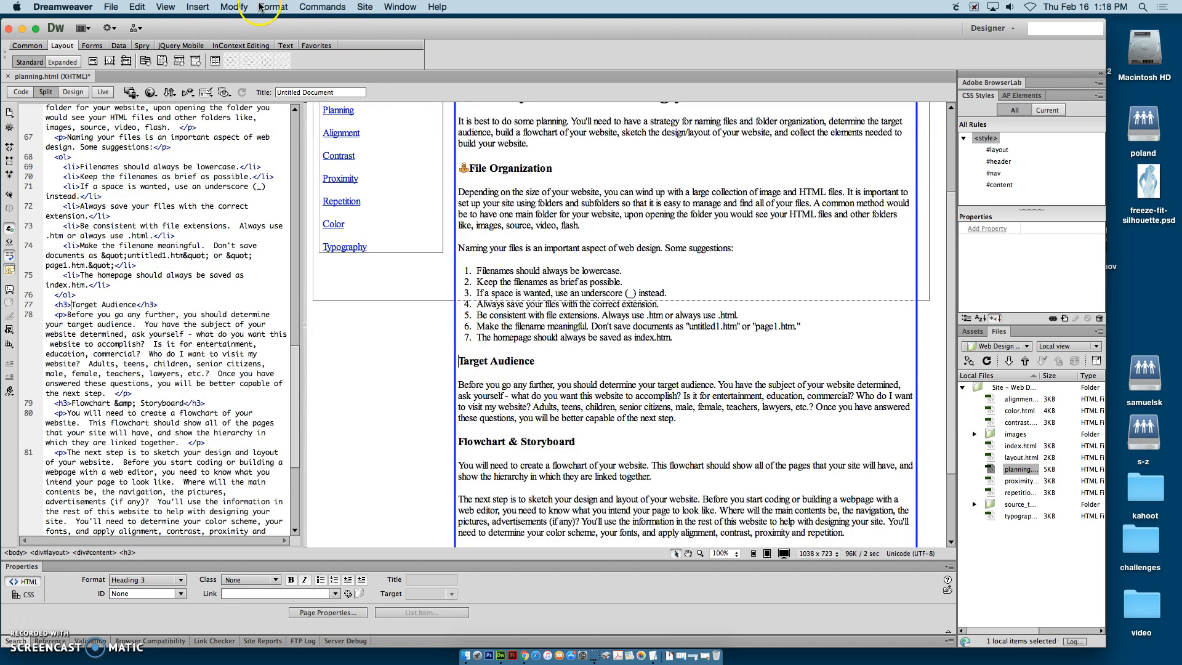
Add named anchors 'target' at Target Audience and 'flow' at Flowchart & Storyboard
left_click(197, 7)
type("ta")
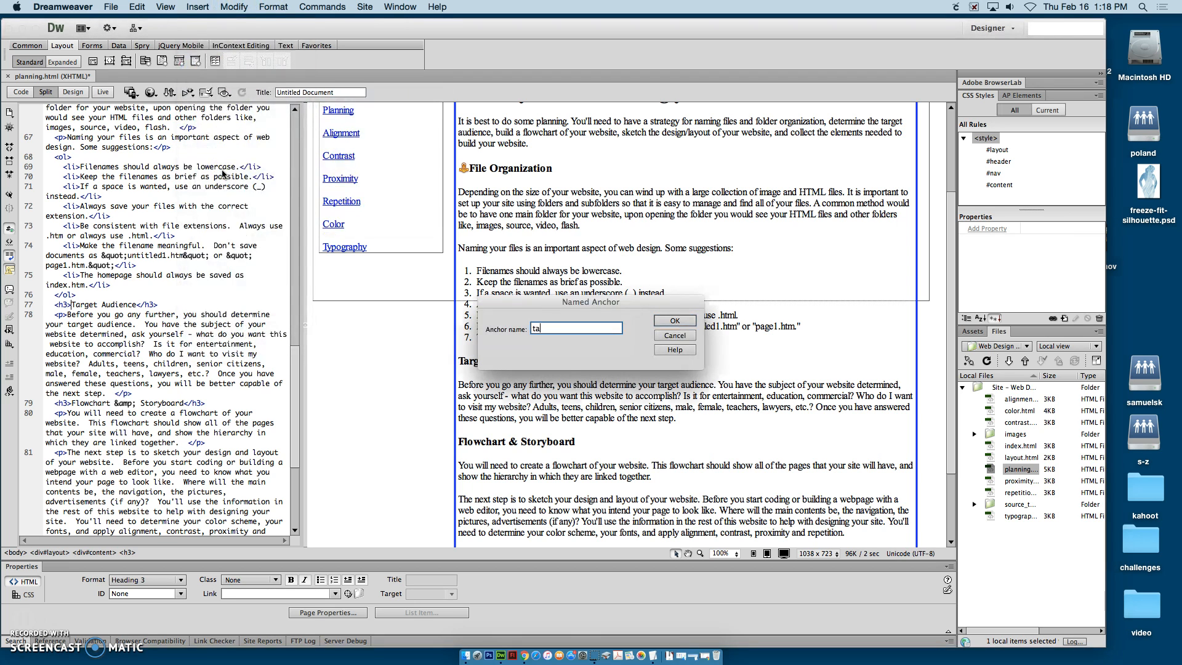
left_click(673, 320)
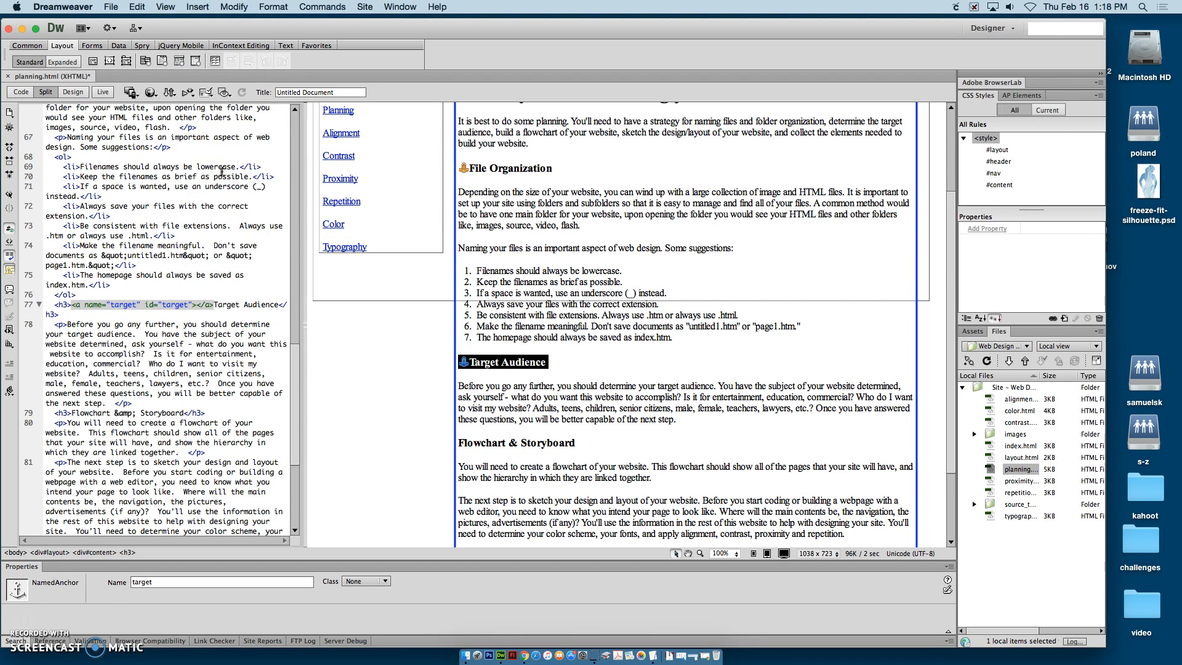
scroll("down", 3)
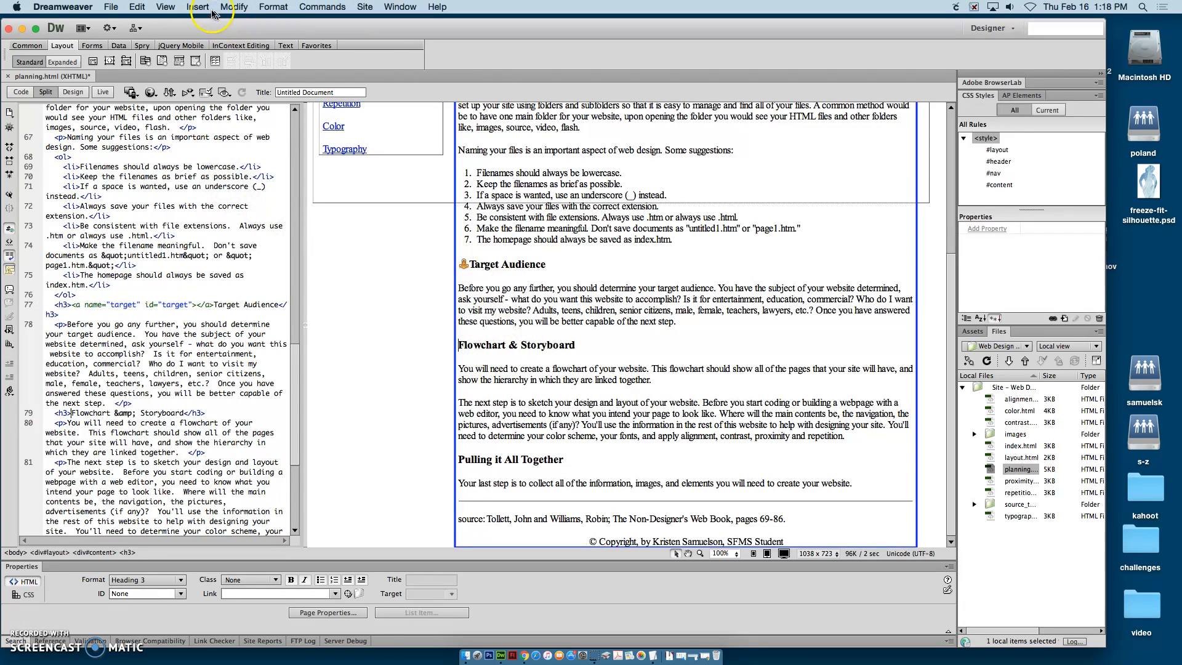
left_click(198, 7)
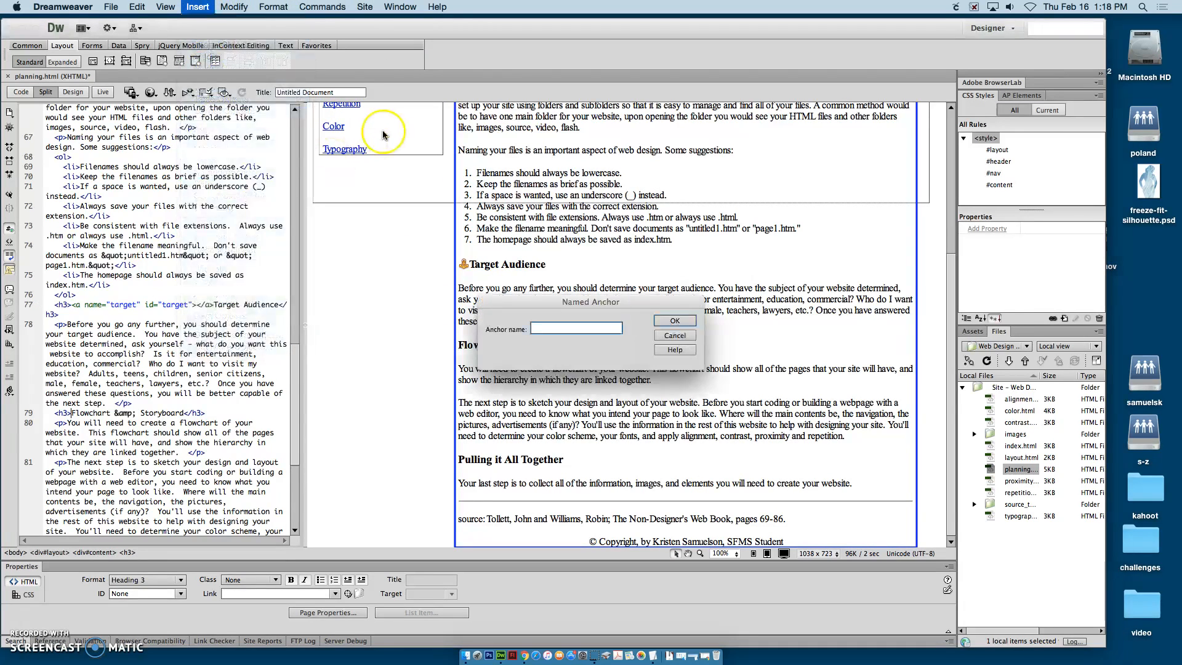
type("flow")
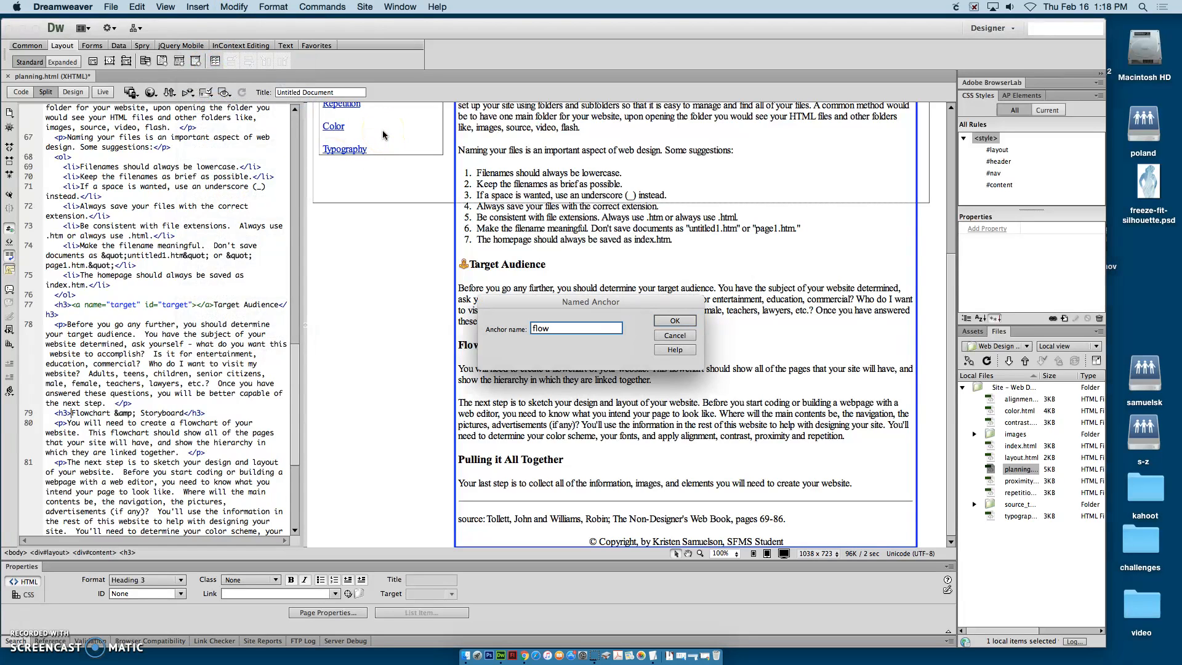
left_click(673, 320)
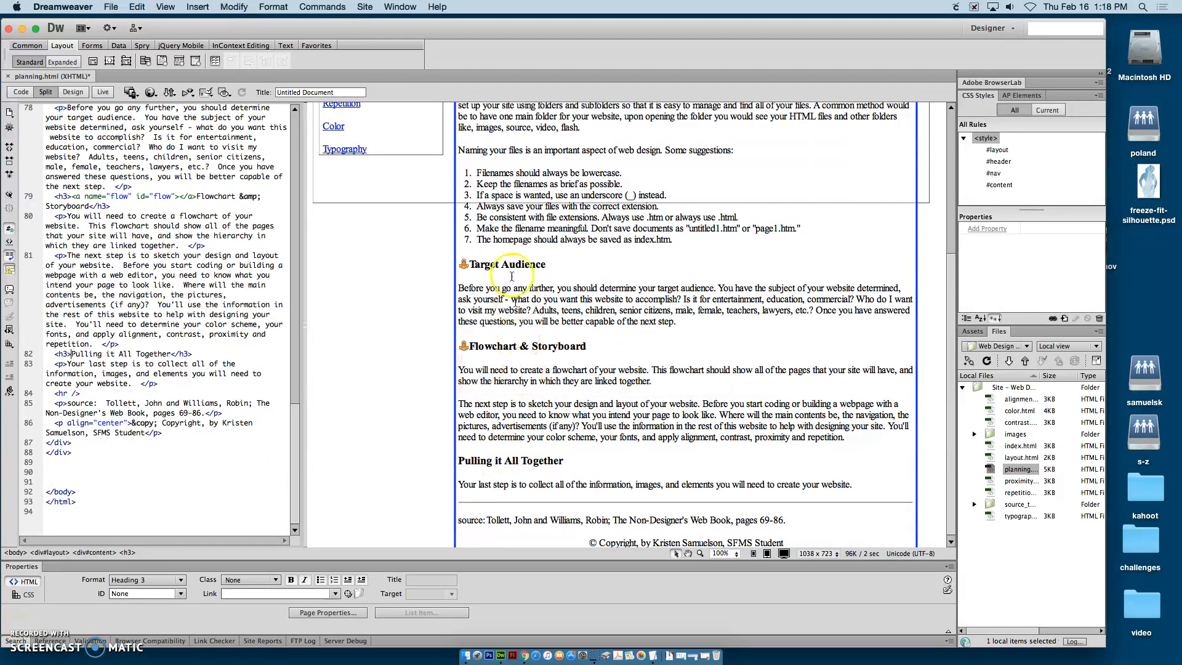
Add a named anchor 'pull' at the Pulling it All Together heading
left_click(197, 7)
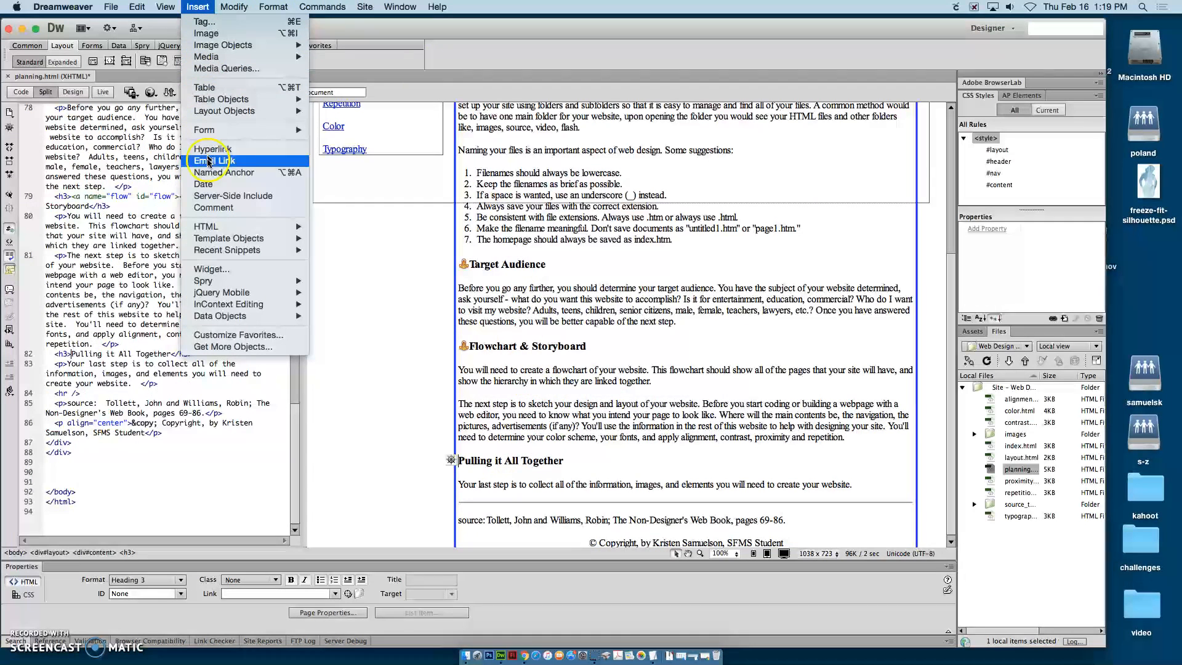
left_click(221, 172)
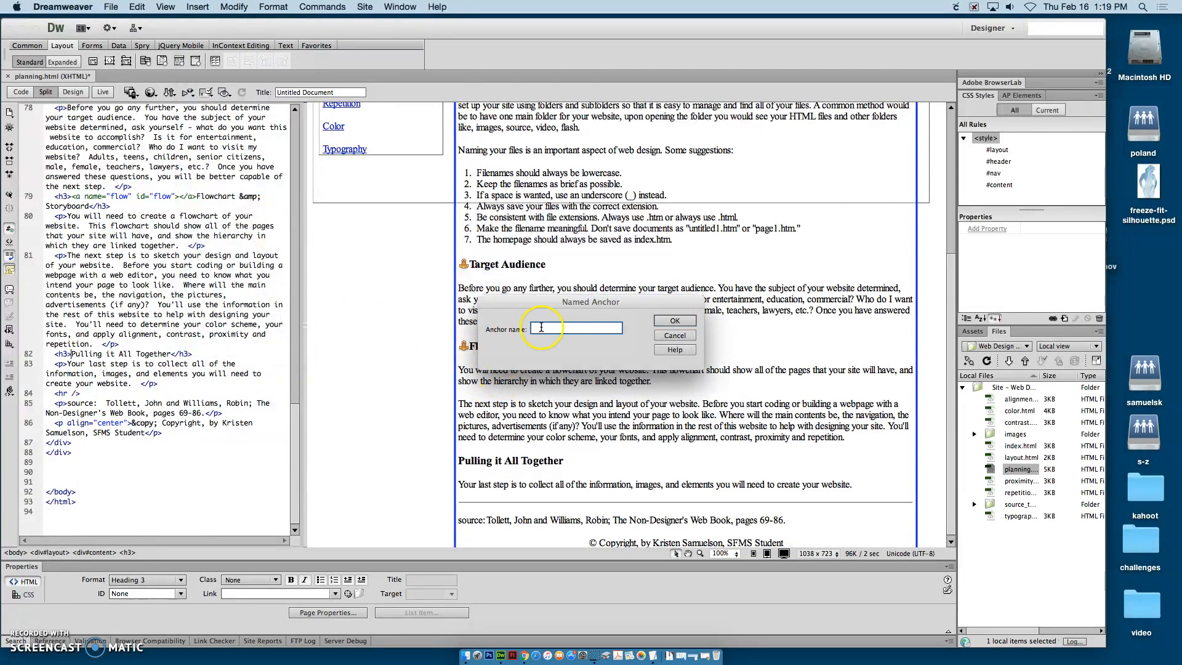
type("pull")
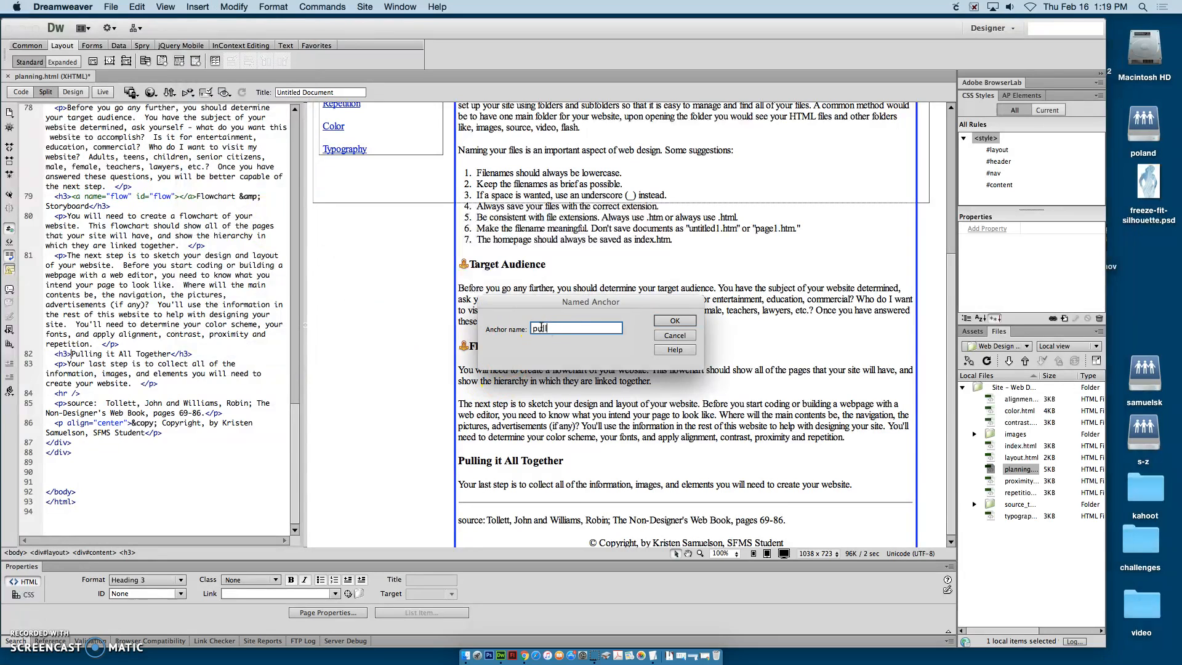
left_click(673, 320)
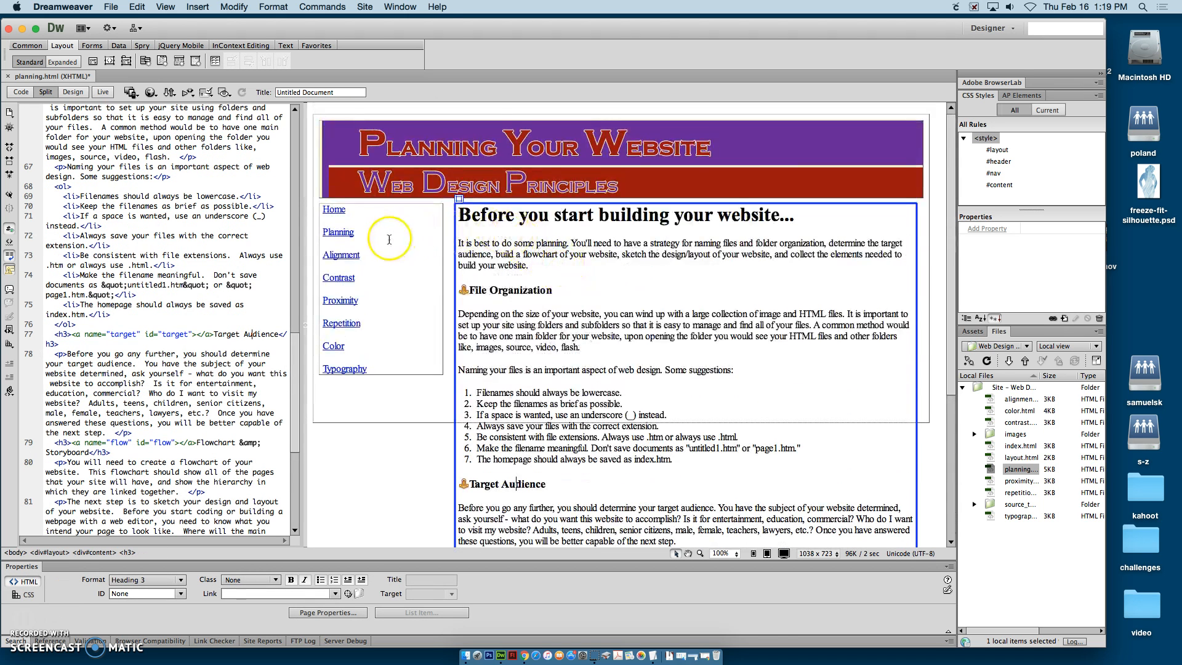
mouse_move(441, 245)
type("File Organi")
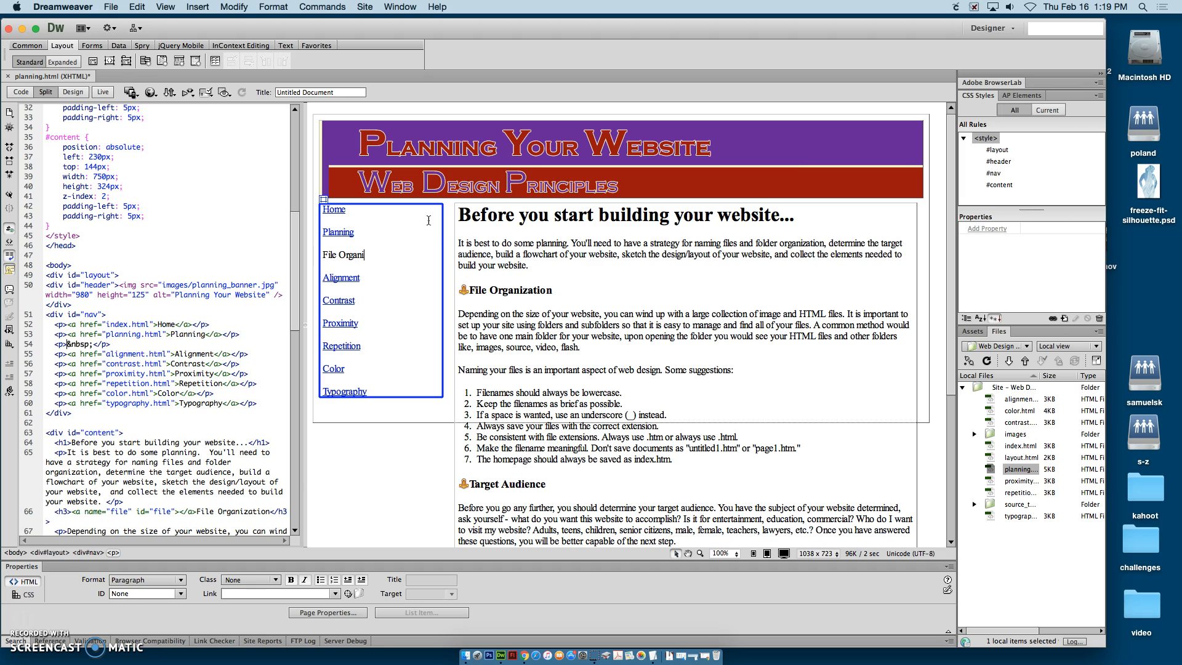
Type File Organization, Target Audience, Flowchart/Storyboard and the start of 'Pulling' as nav lines
type("zation")
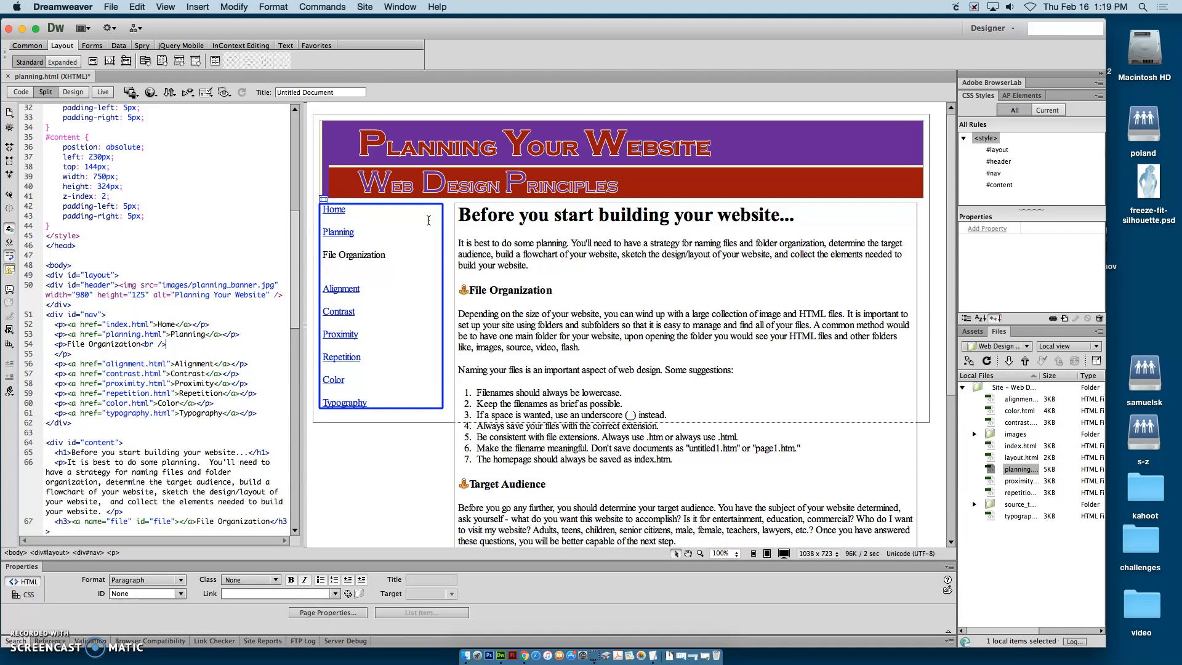
type("Target Audience")
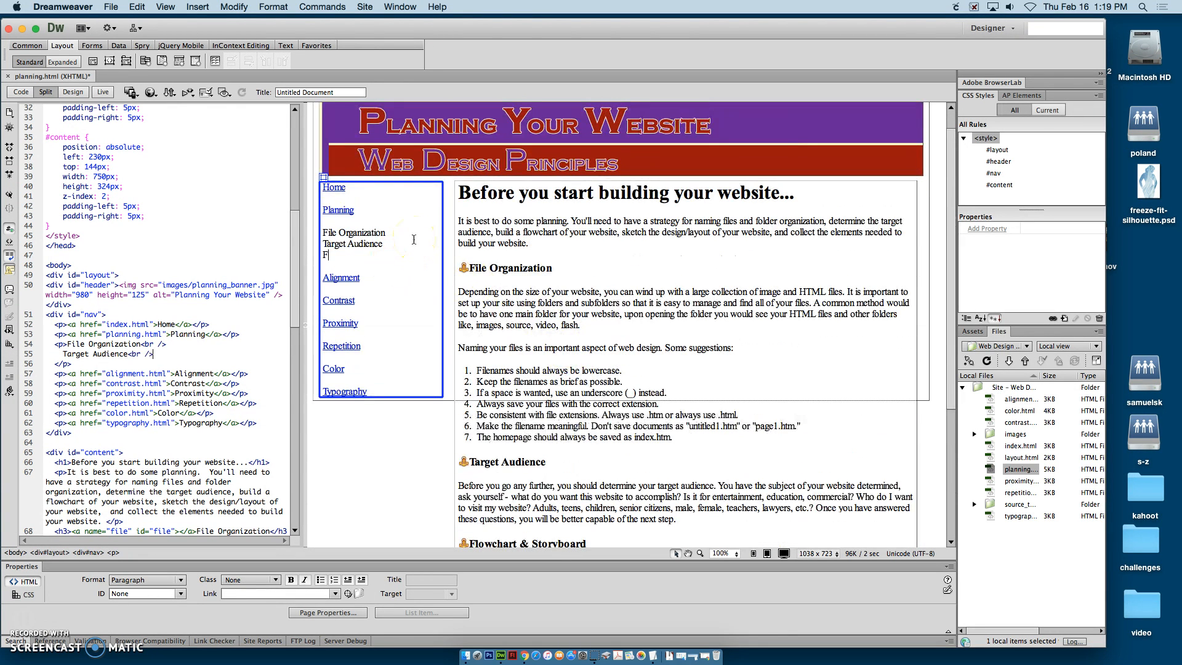
type("lowchart/S")
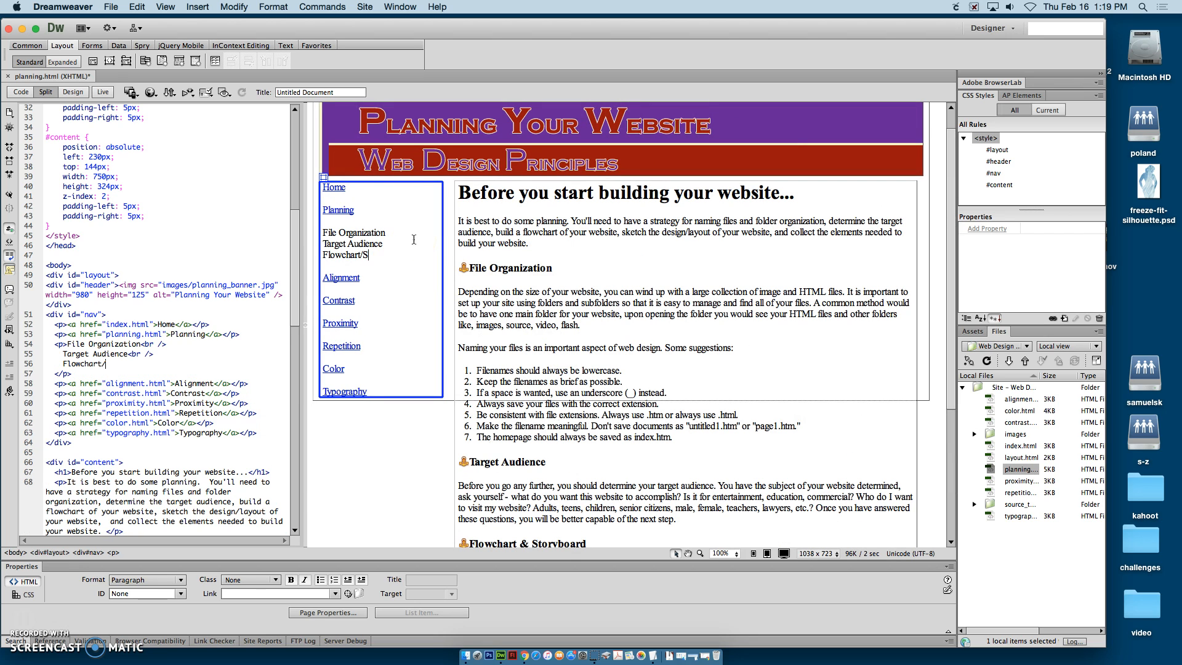
type("toryboard")
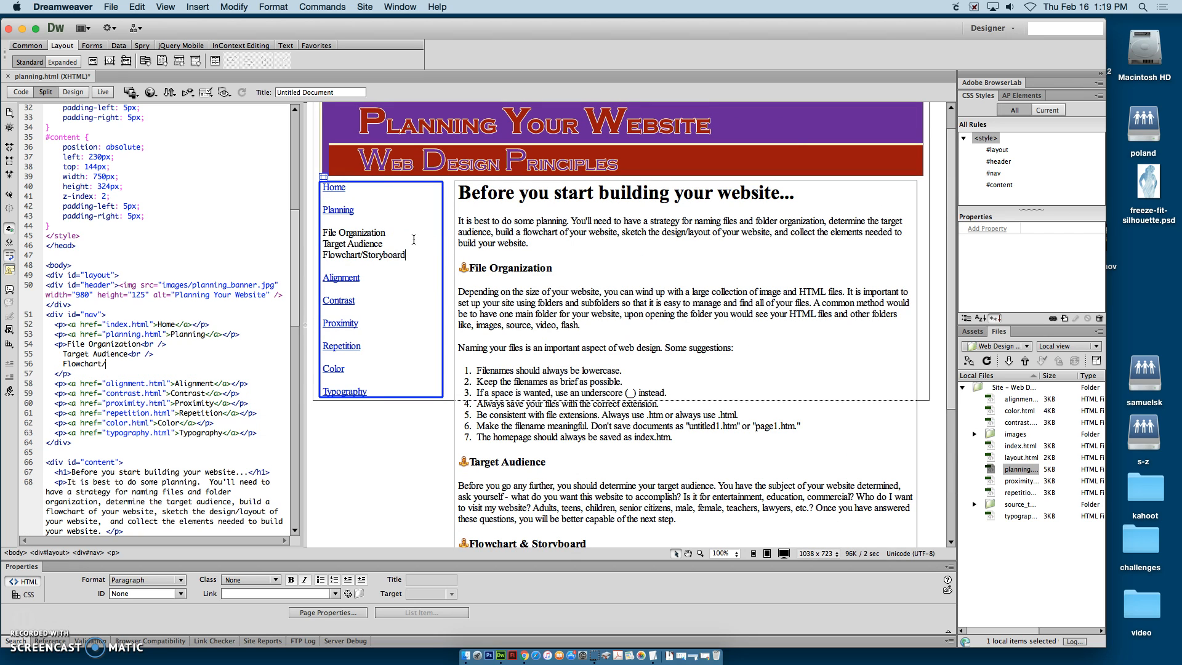
type("PU")
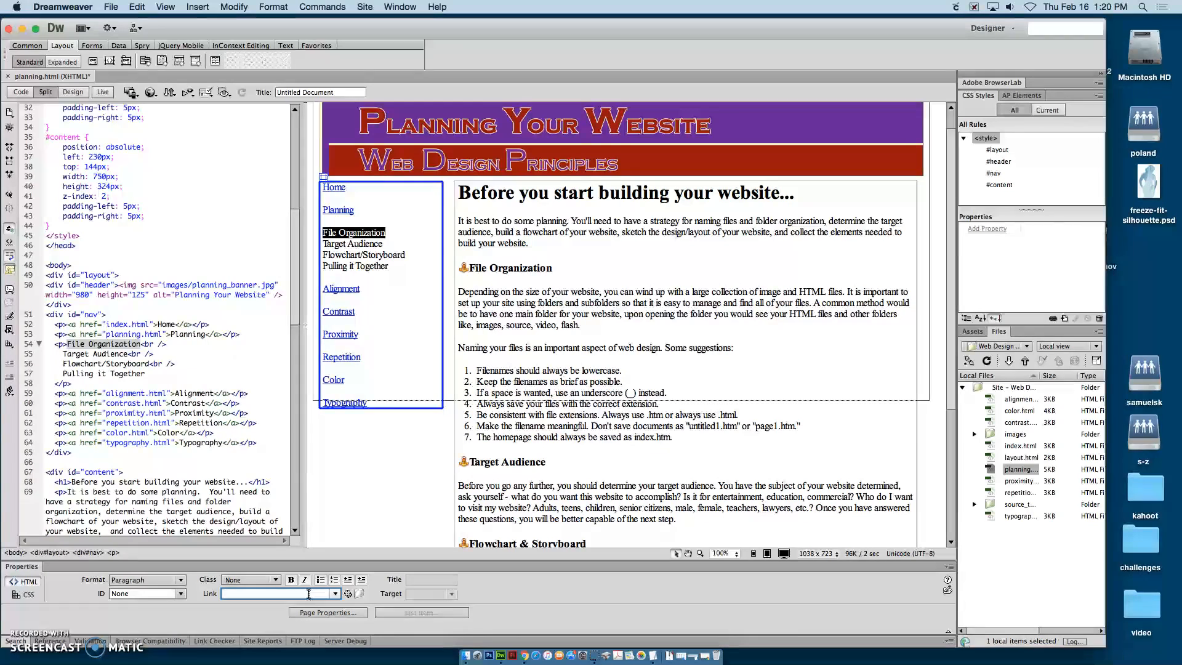
Link the four nav sub-items to #file, #target, #flow and #pull
type("#")
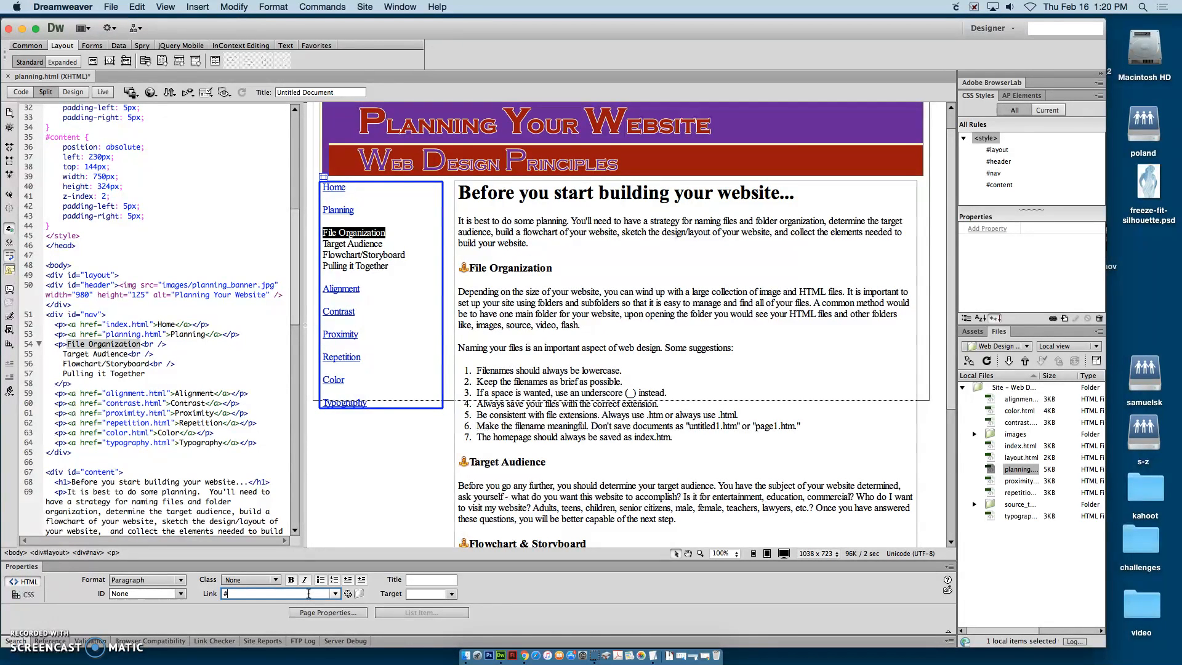
type("file")
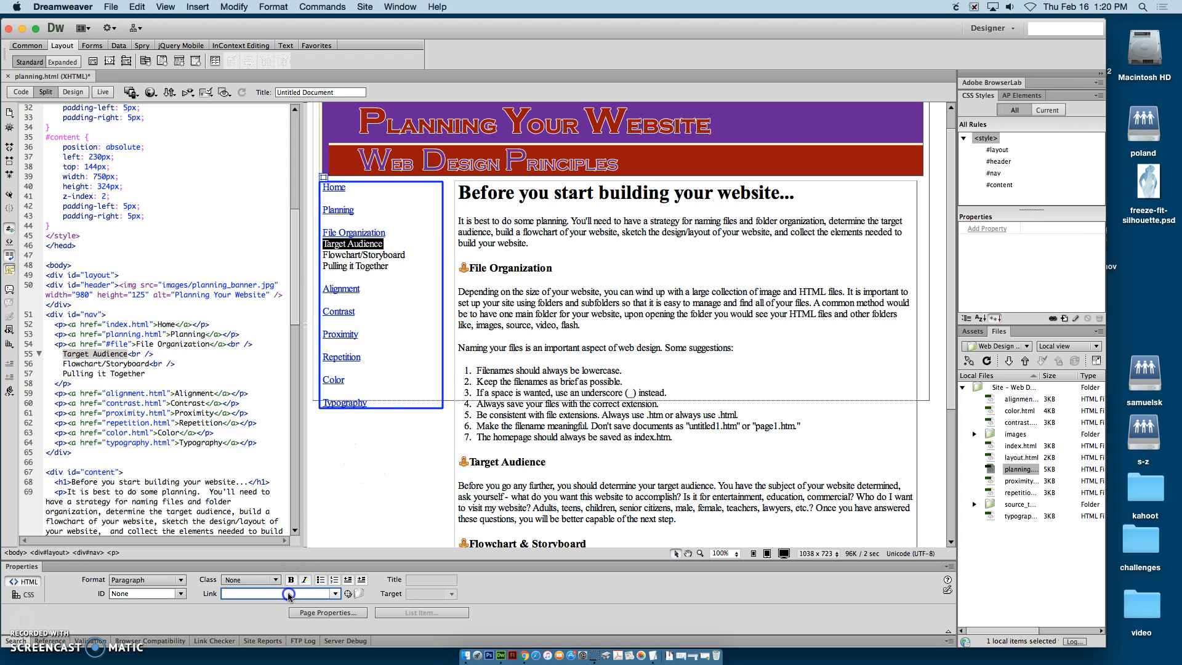
type("#")
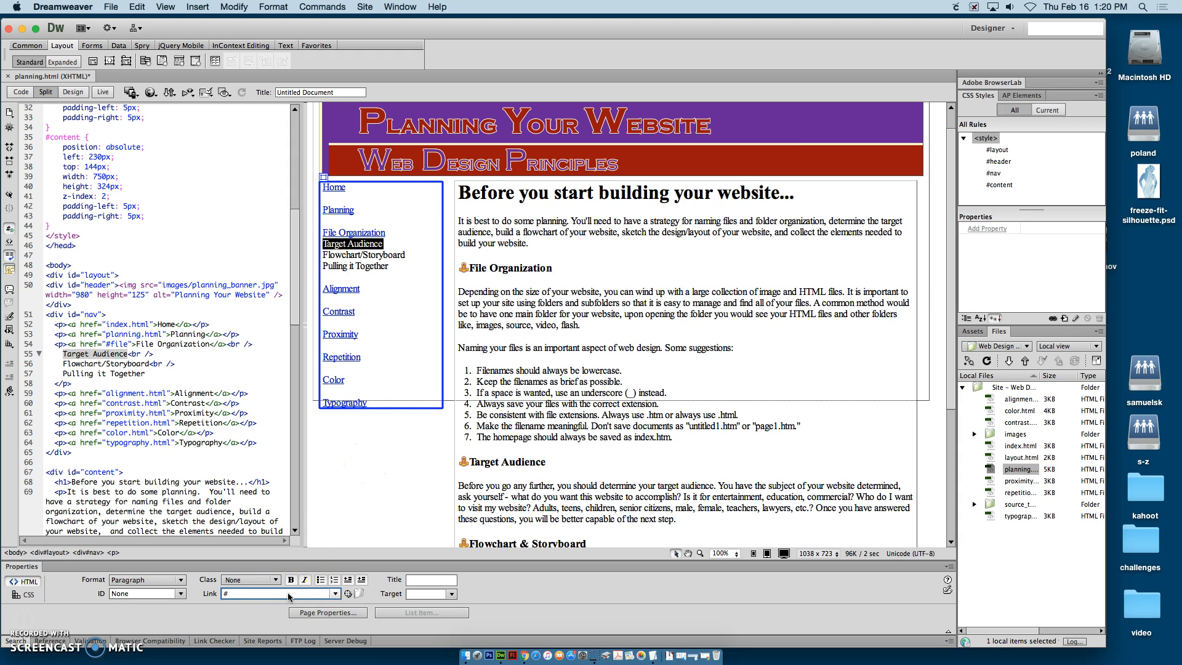
type("target")
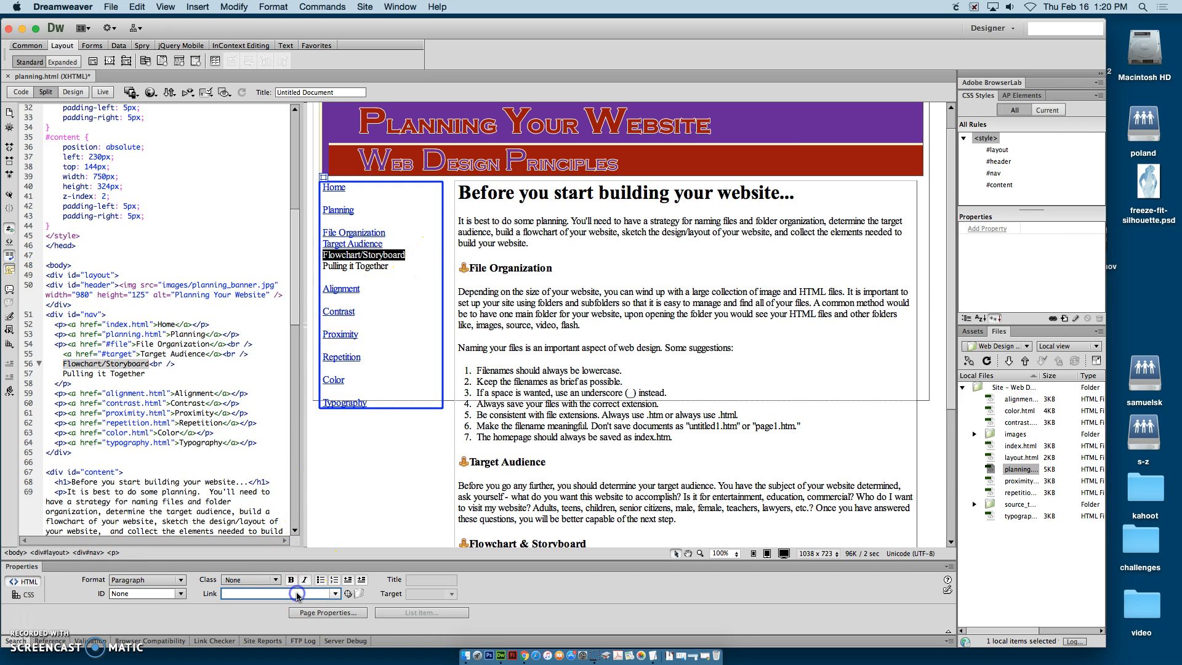
type("#fl")
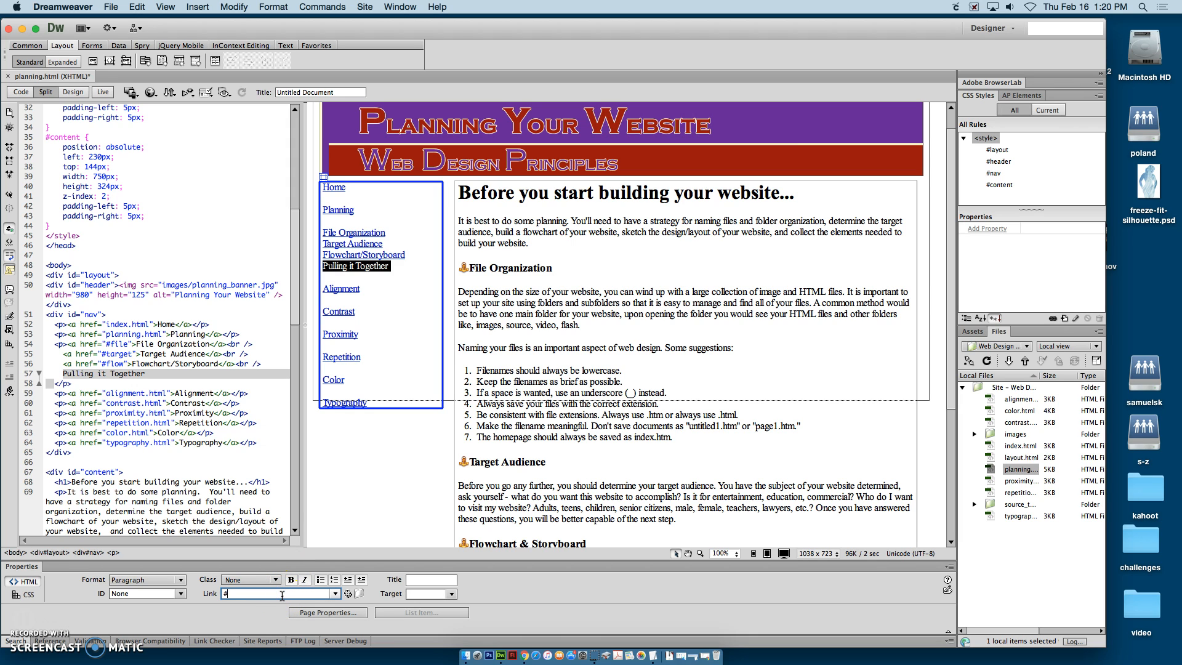
type("pull")
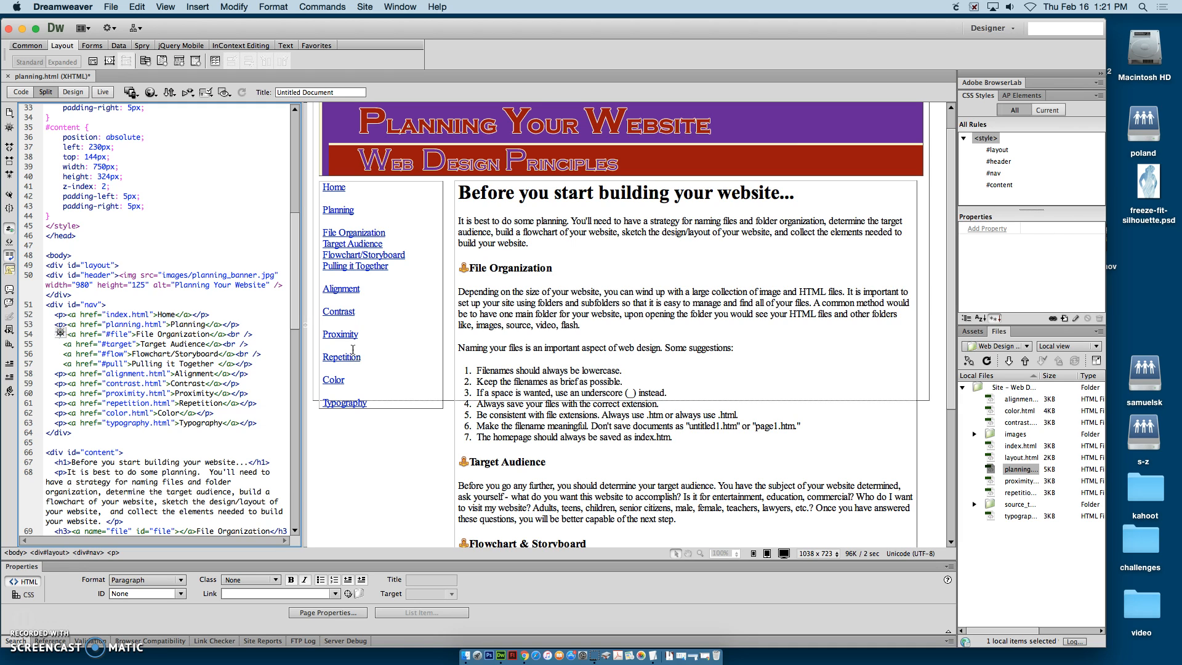
Insert &nbsp; entities in Code view before the sub-links to indent them
type("&nbsp;")
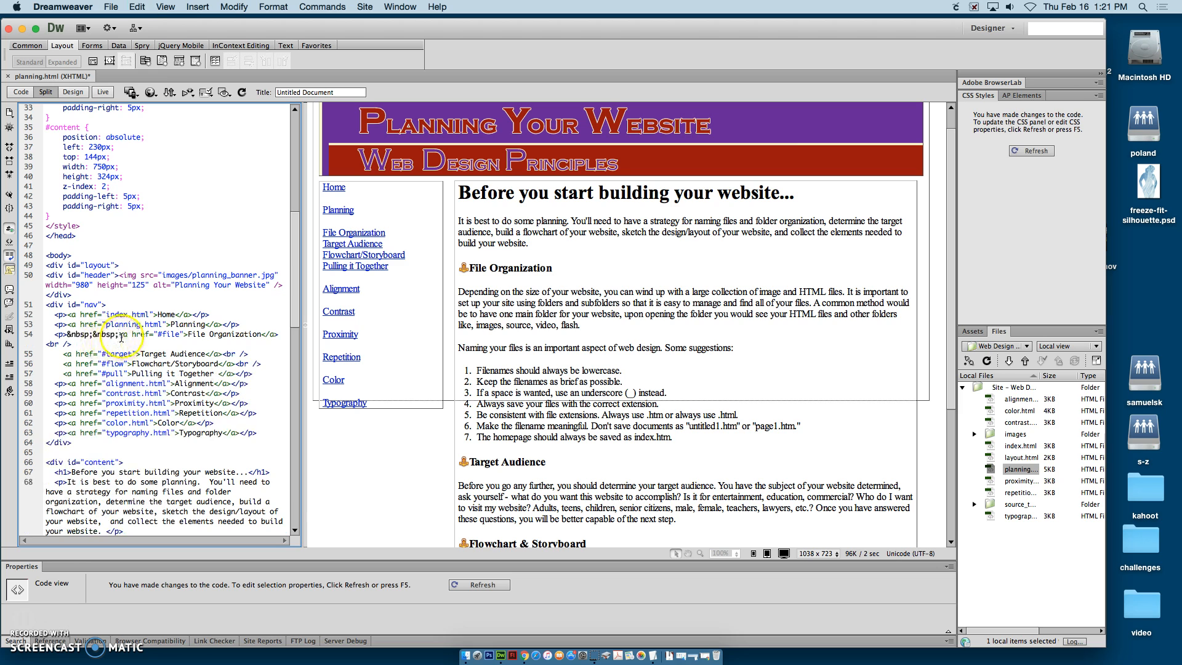
type("&nbsp;&nbsp;&nbsp;&nbsp;&nbsp;")
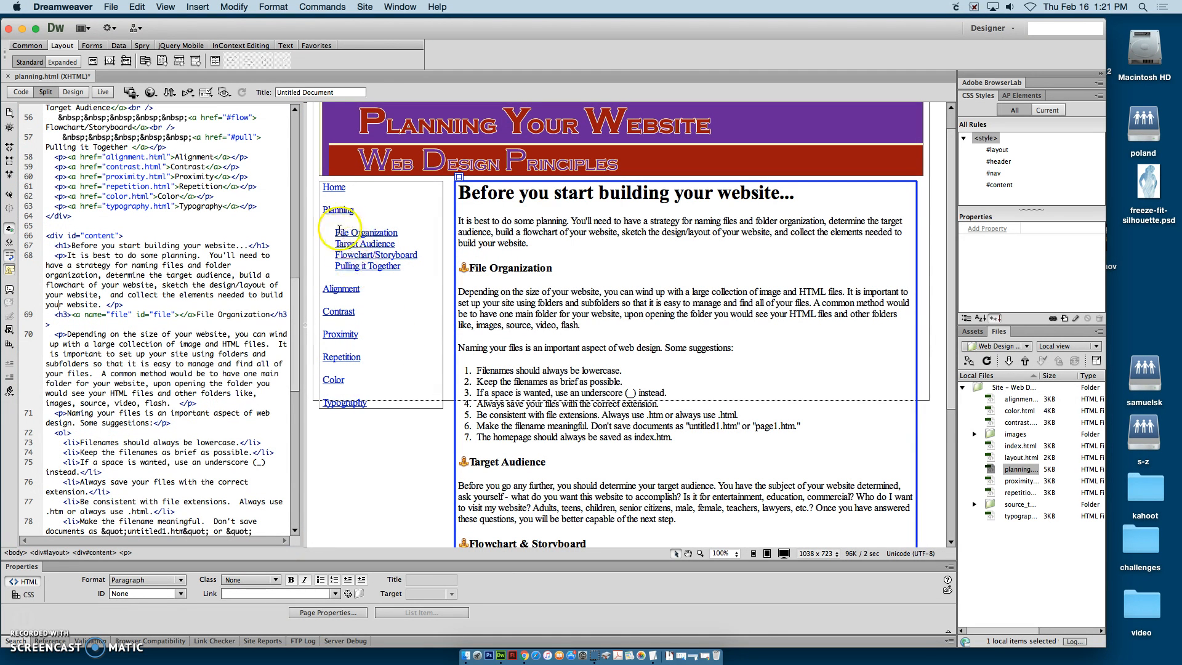
mouse_move(381, 279)
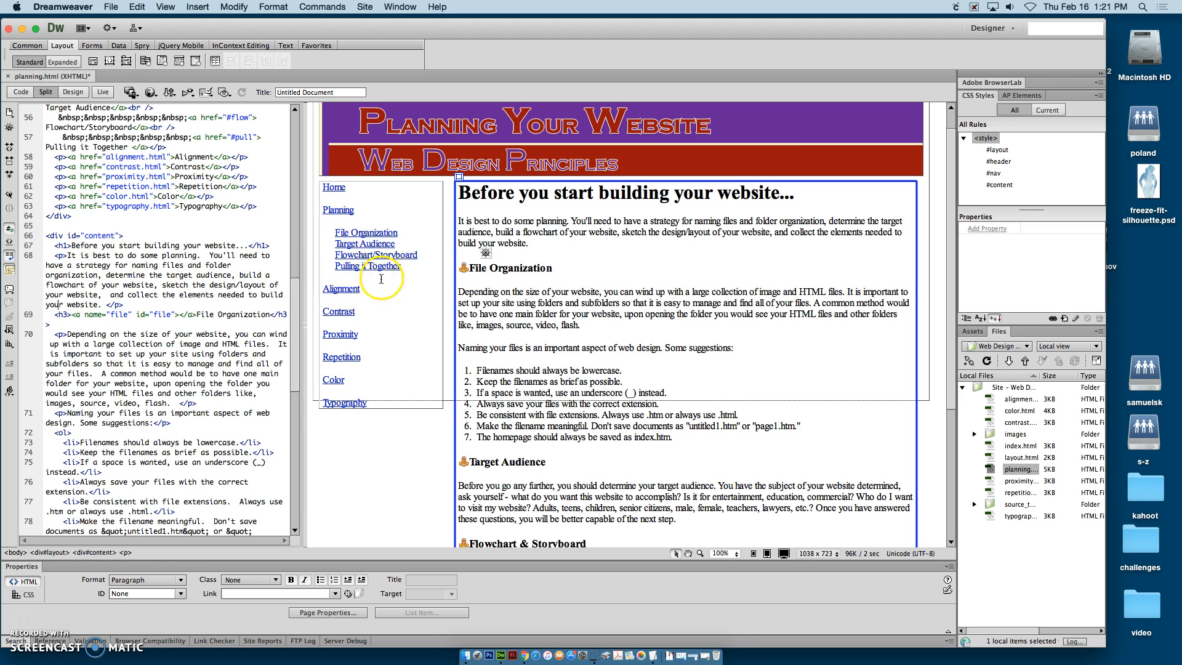
mouse_move(571, 349)
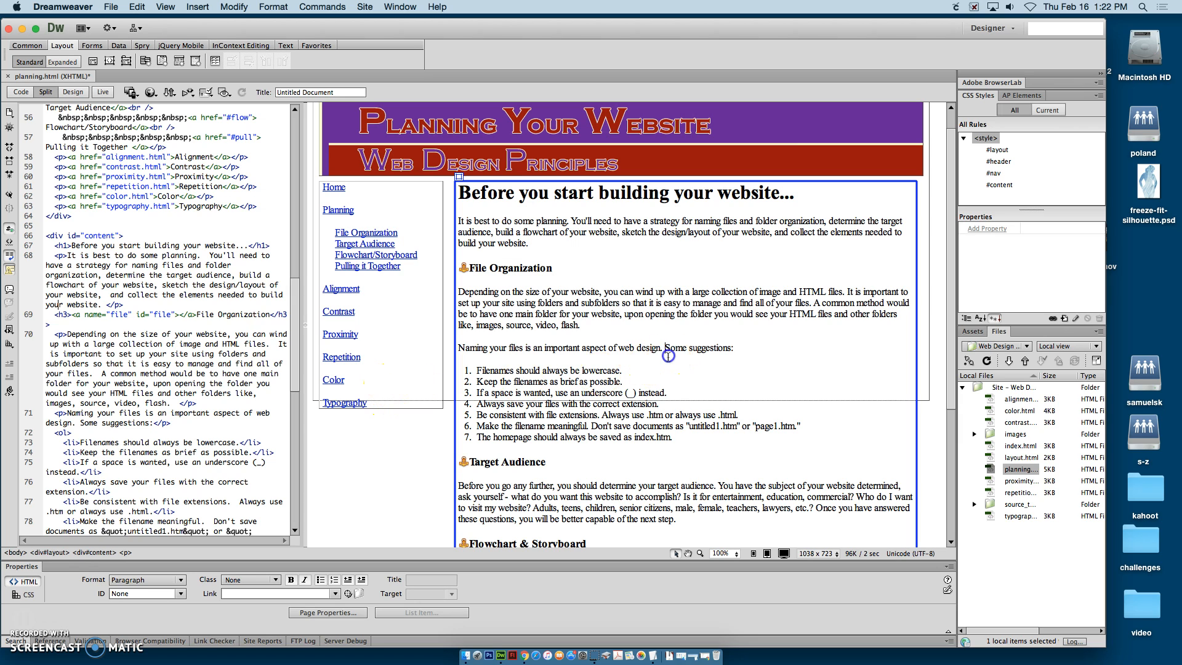
mouse_move(195, 61)
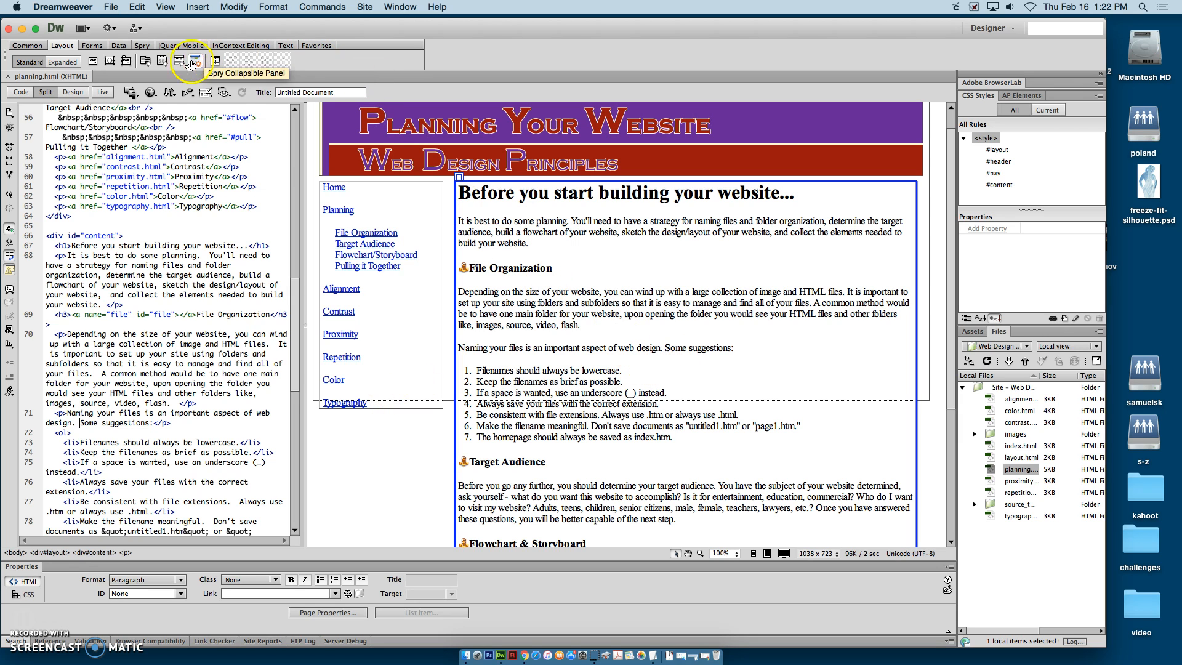
Preview planning.html in Chrome and follow the File Organization link down the page
left_click(152, 92)
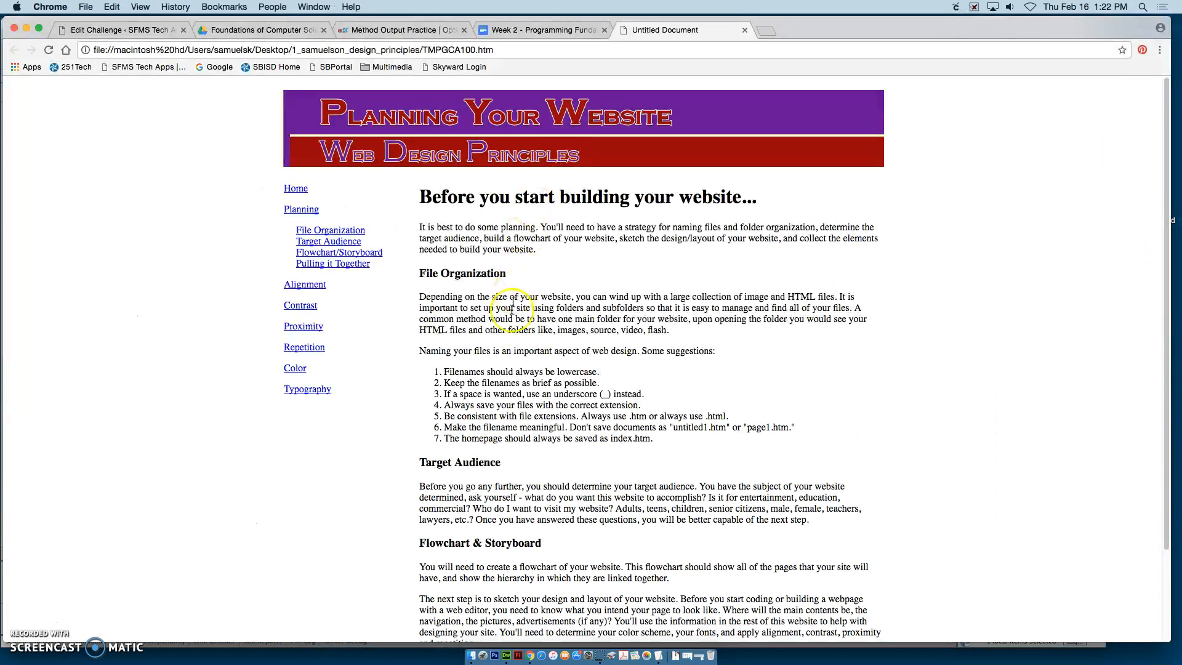
left_click(330, 229)
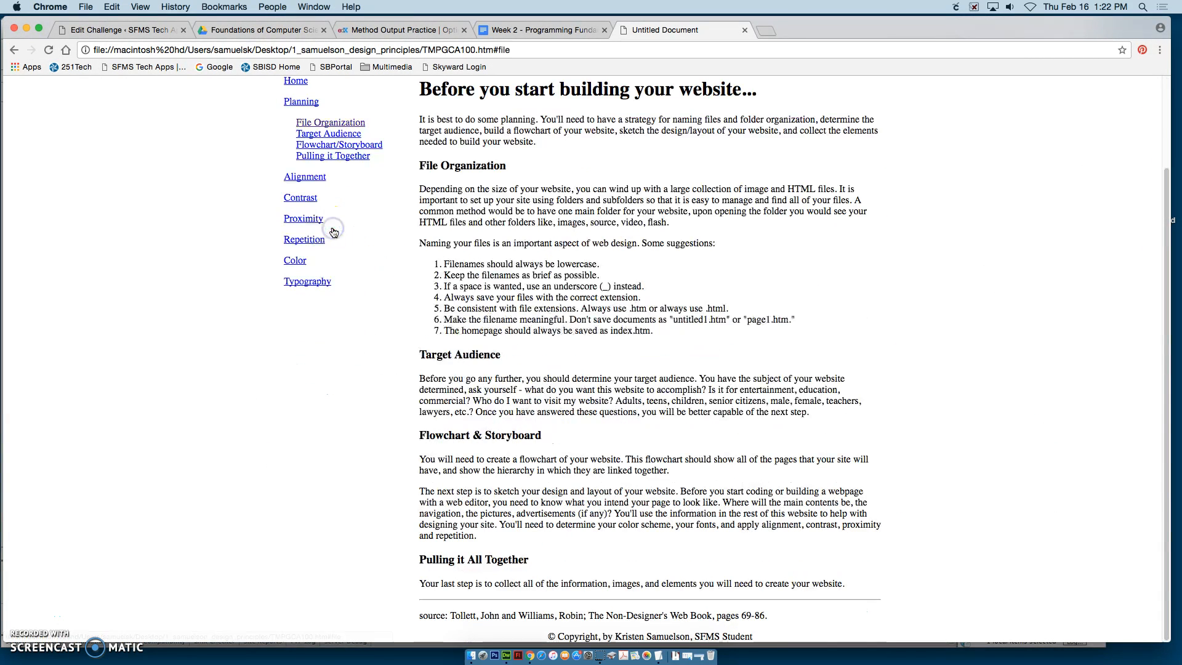
left_click(328, 134)
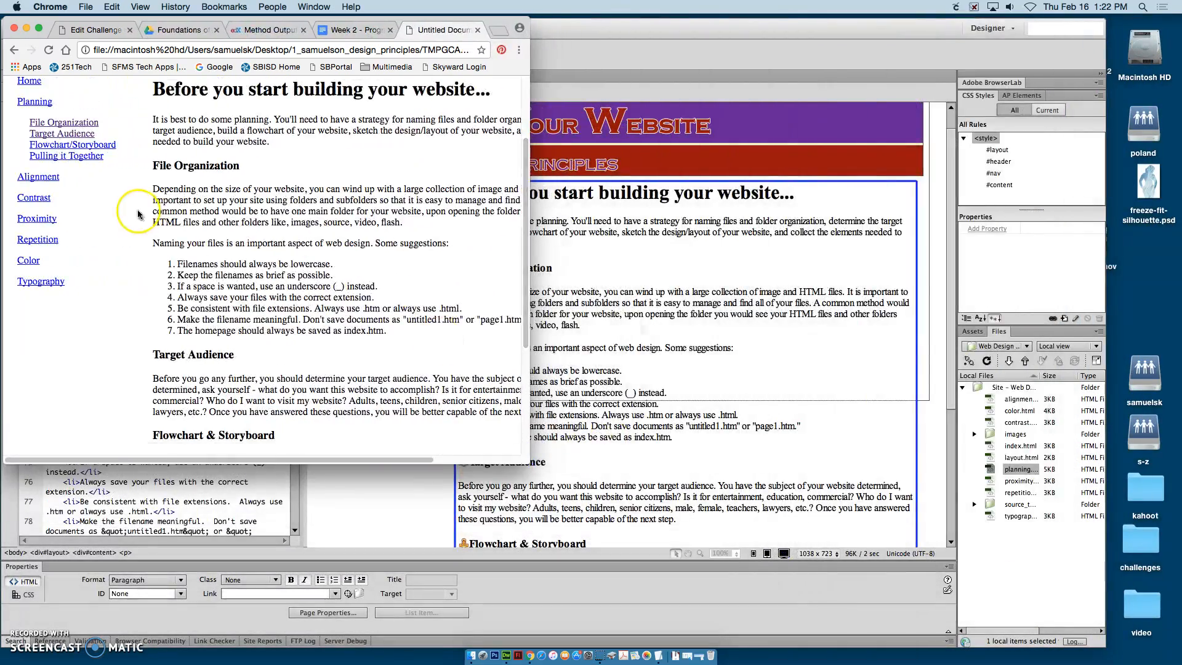
scroll("down", 3)
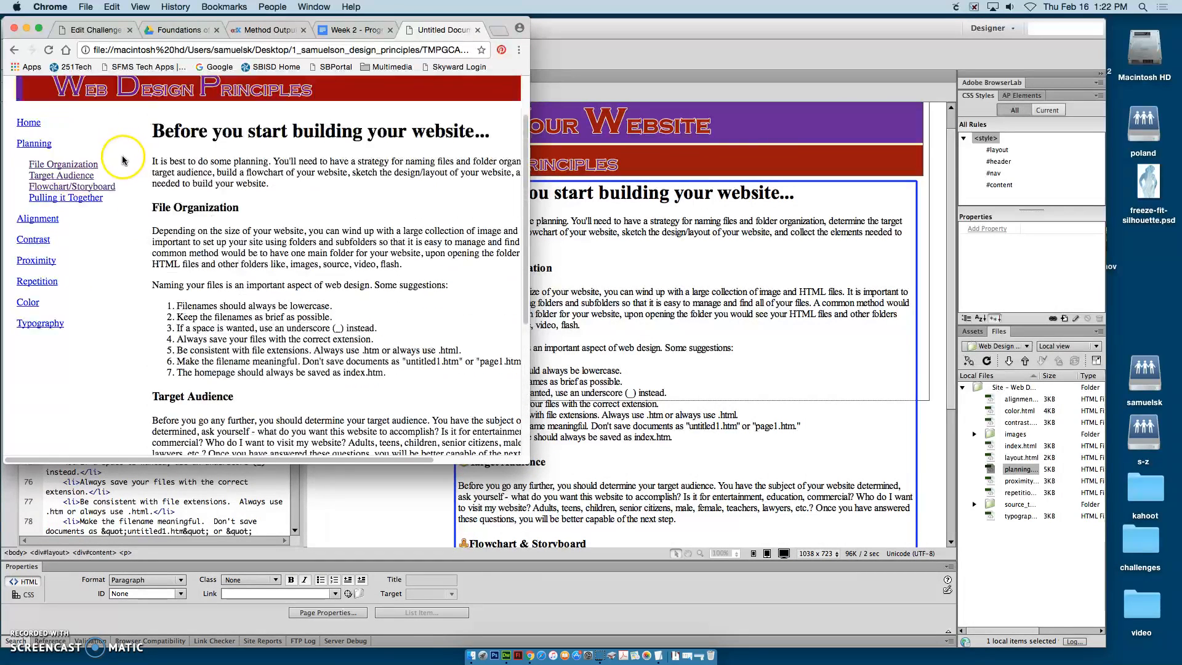
scroll("down", 3)
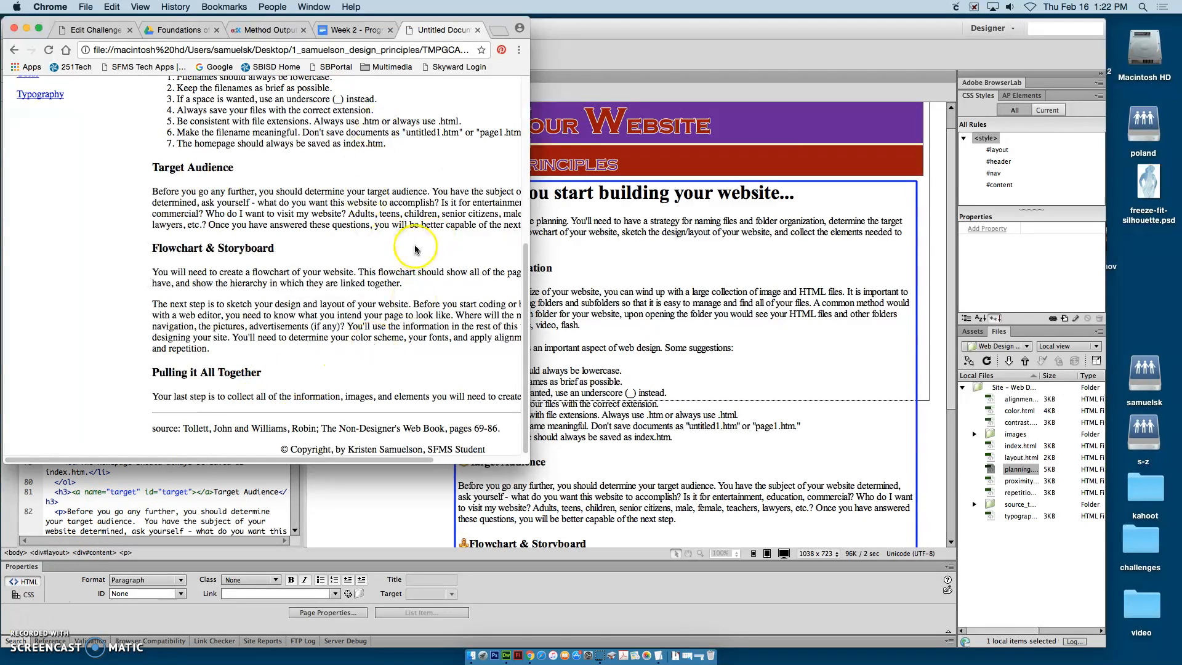
mouse_move(551, 141)
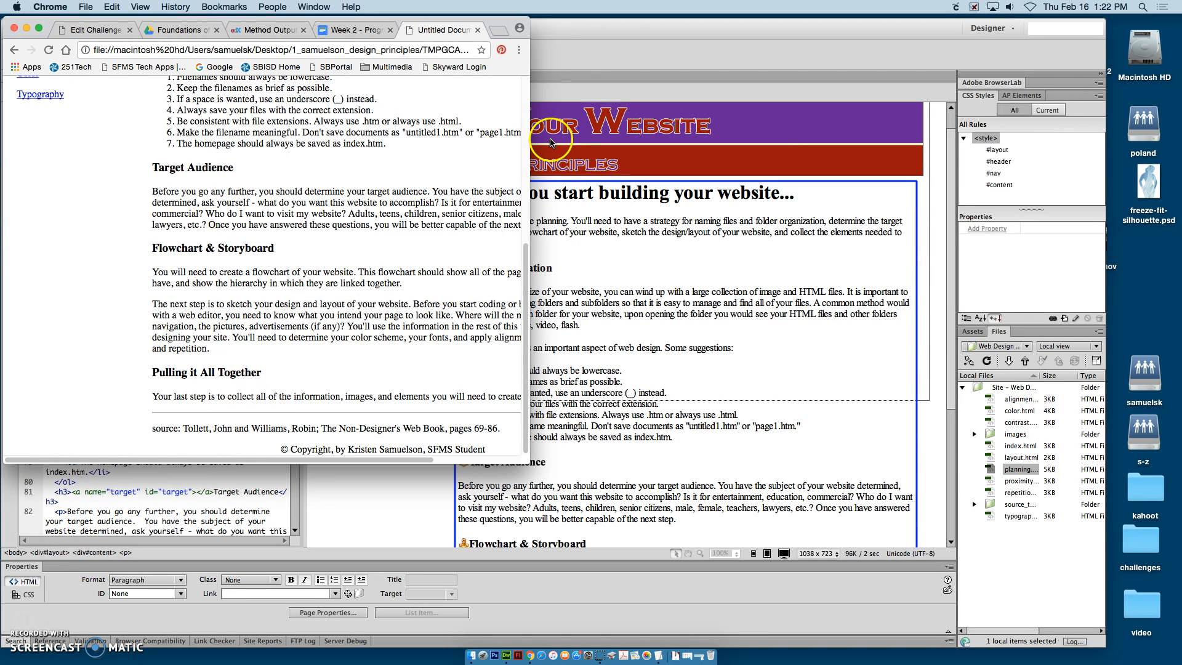